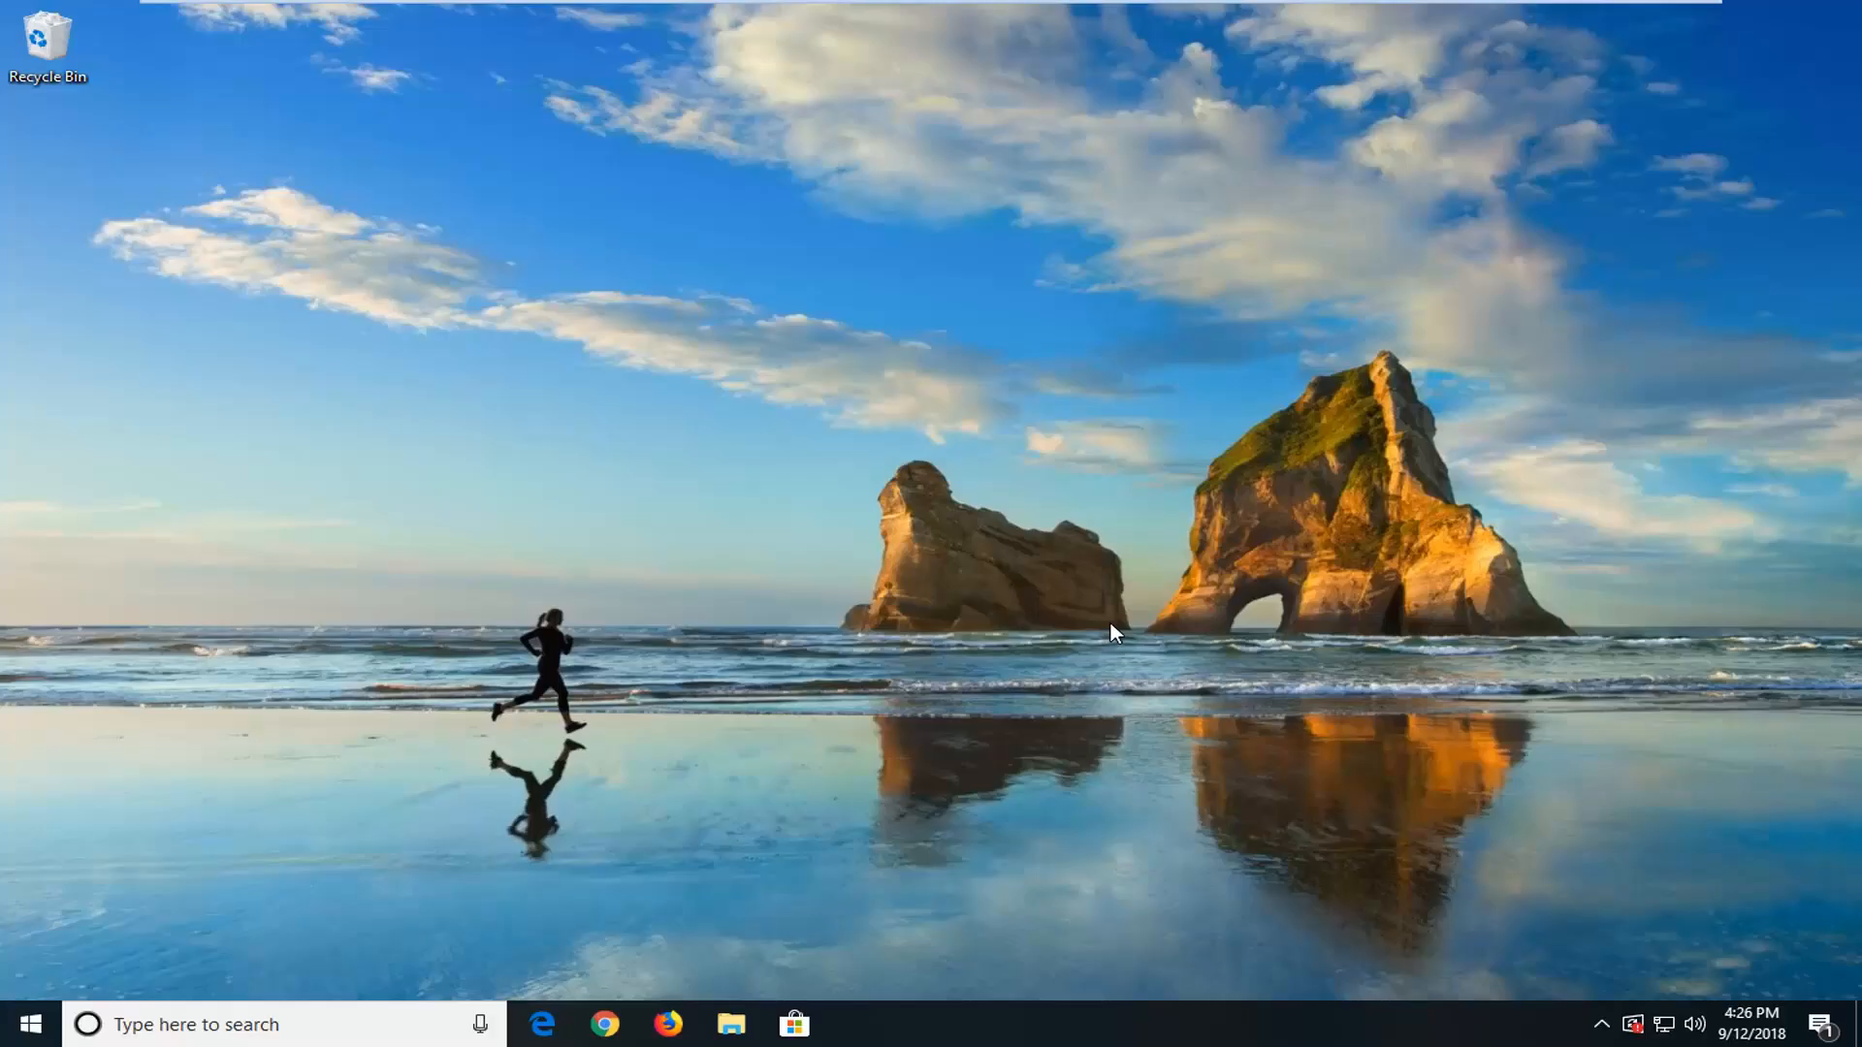
mouse_move(1069, 589)
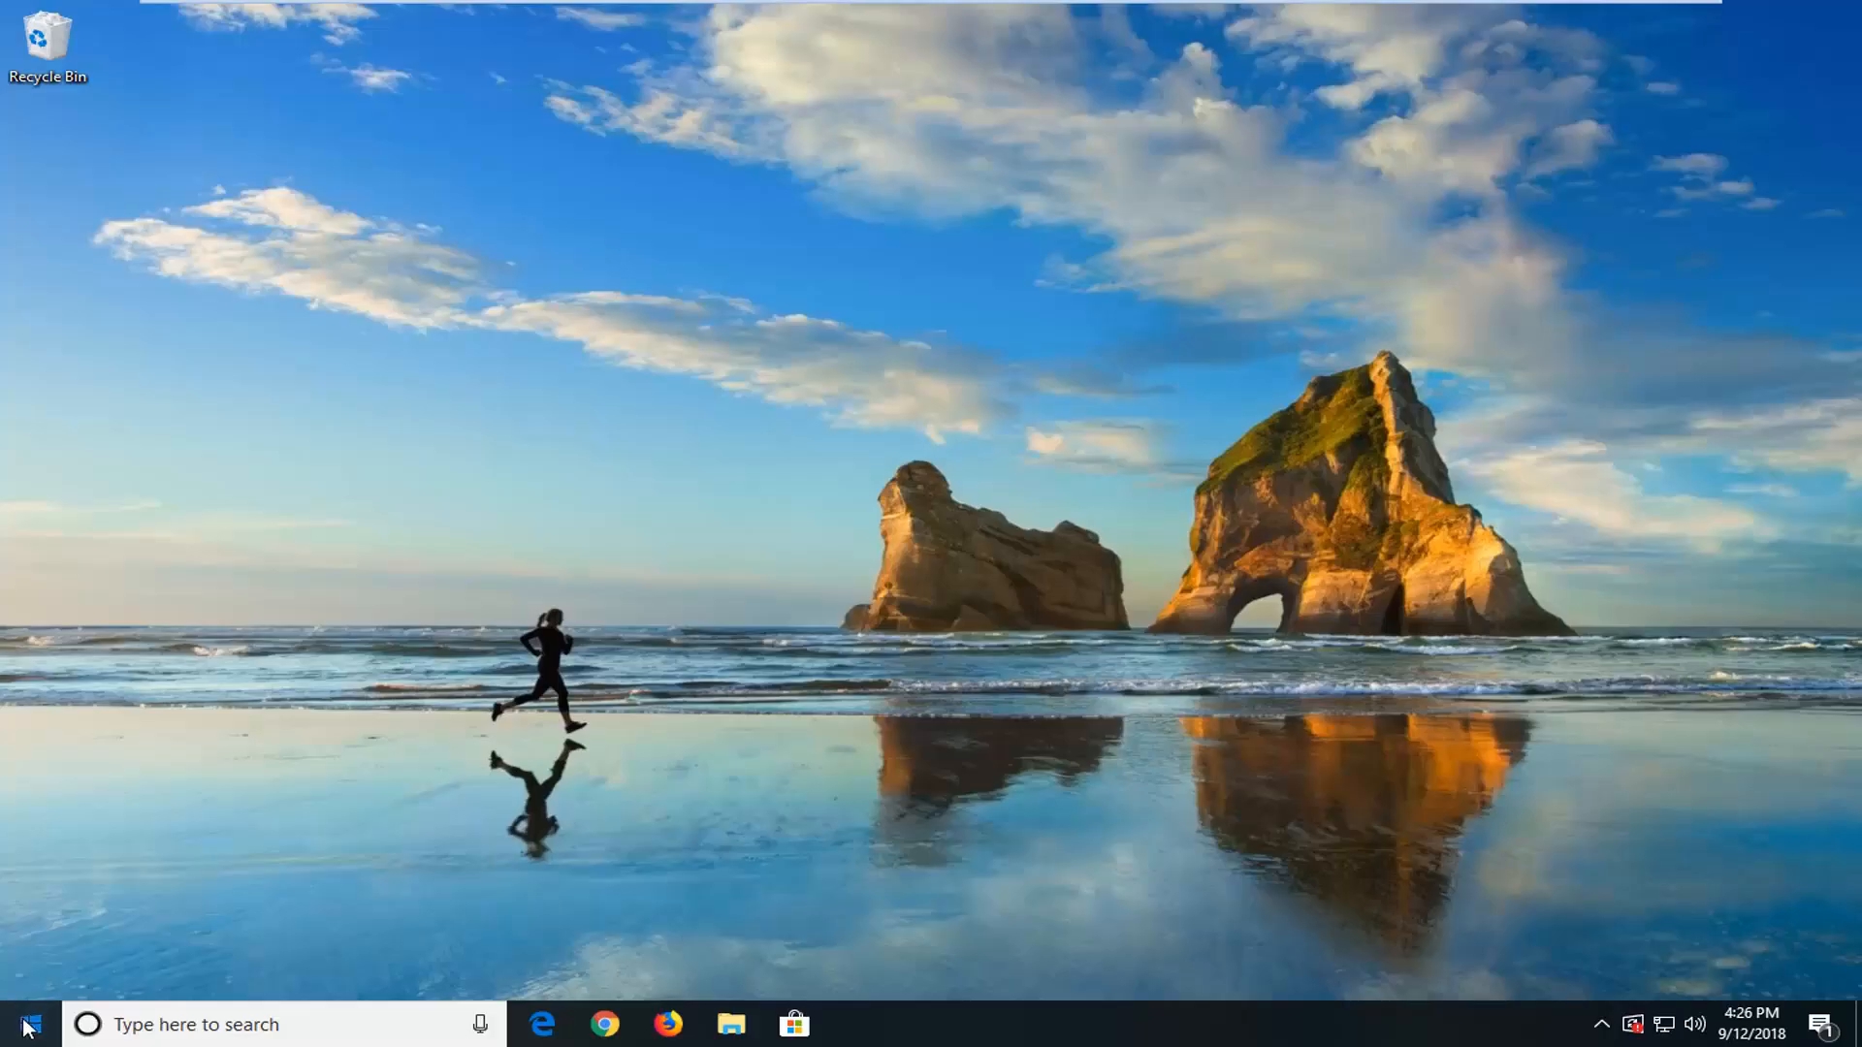
Step: Launch File Explorer from a Start search for "file explor", showing Quick access
click(21, 1024)
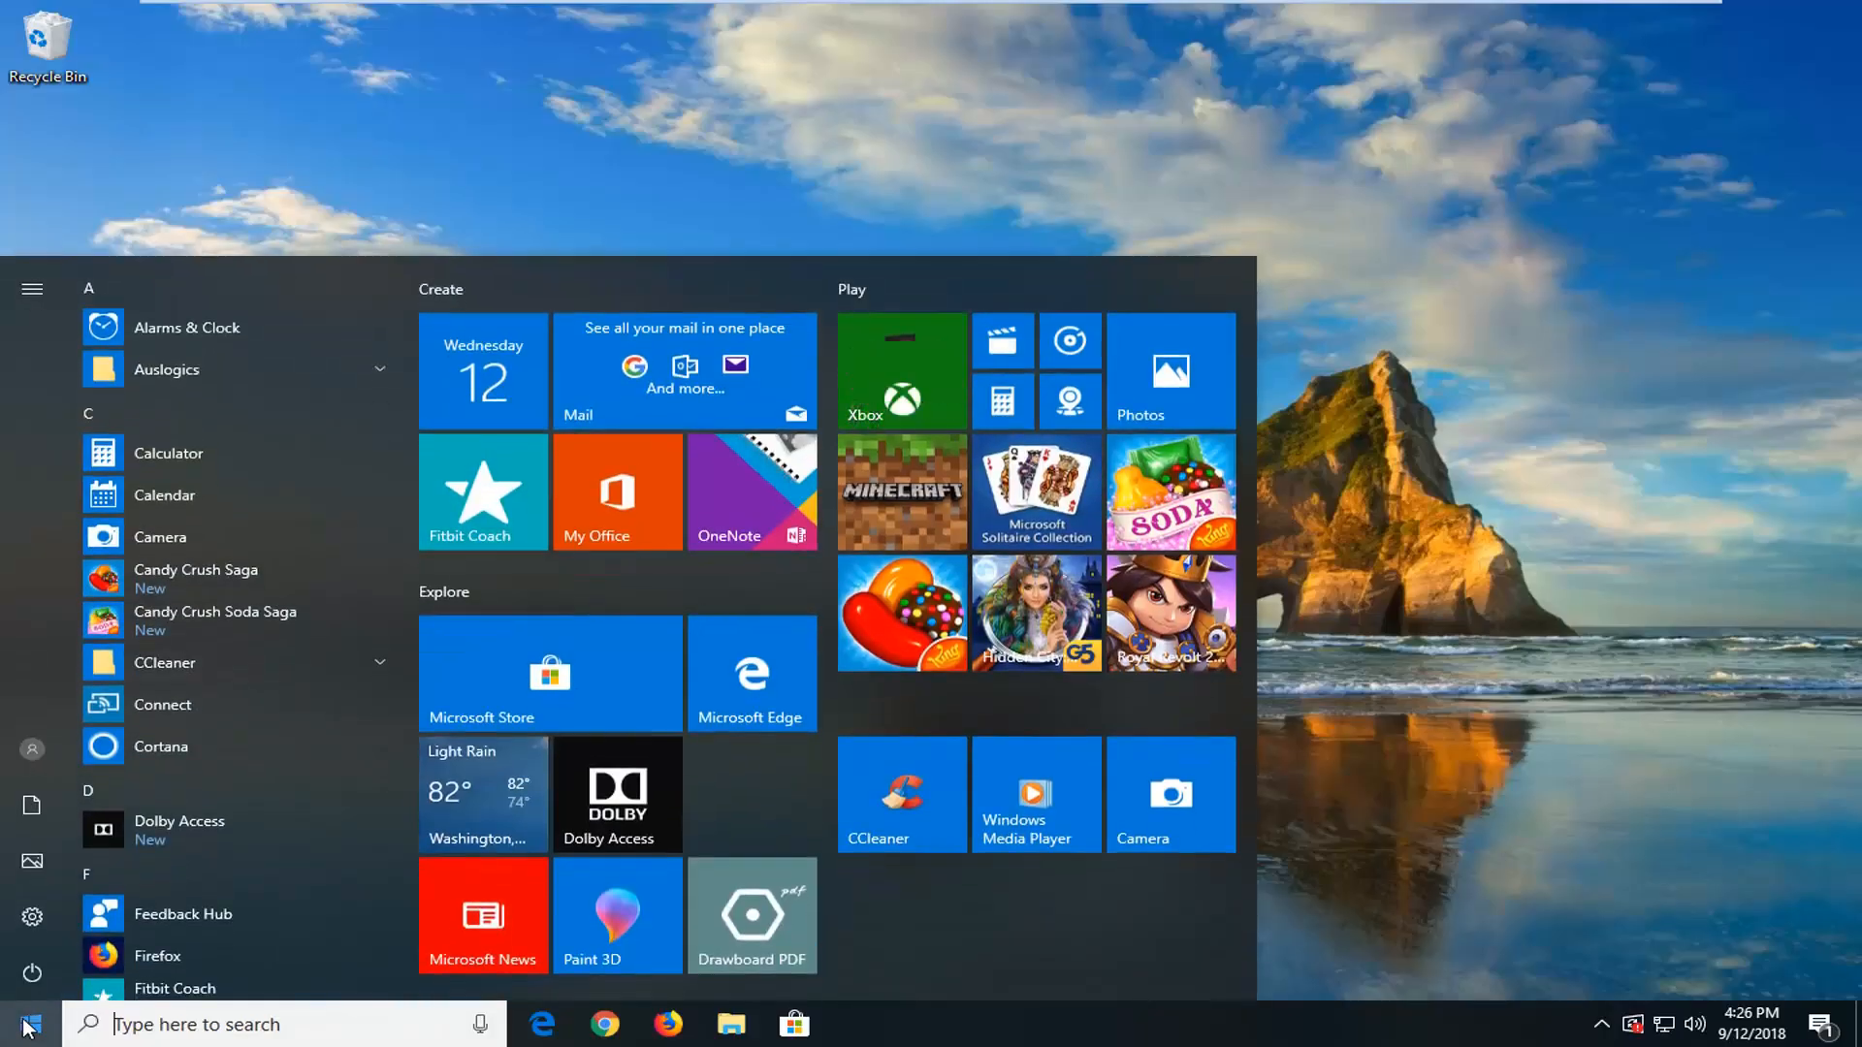
text(file explor)
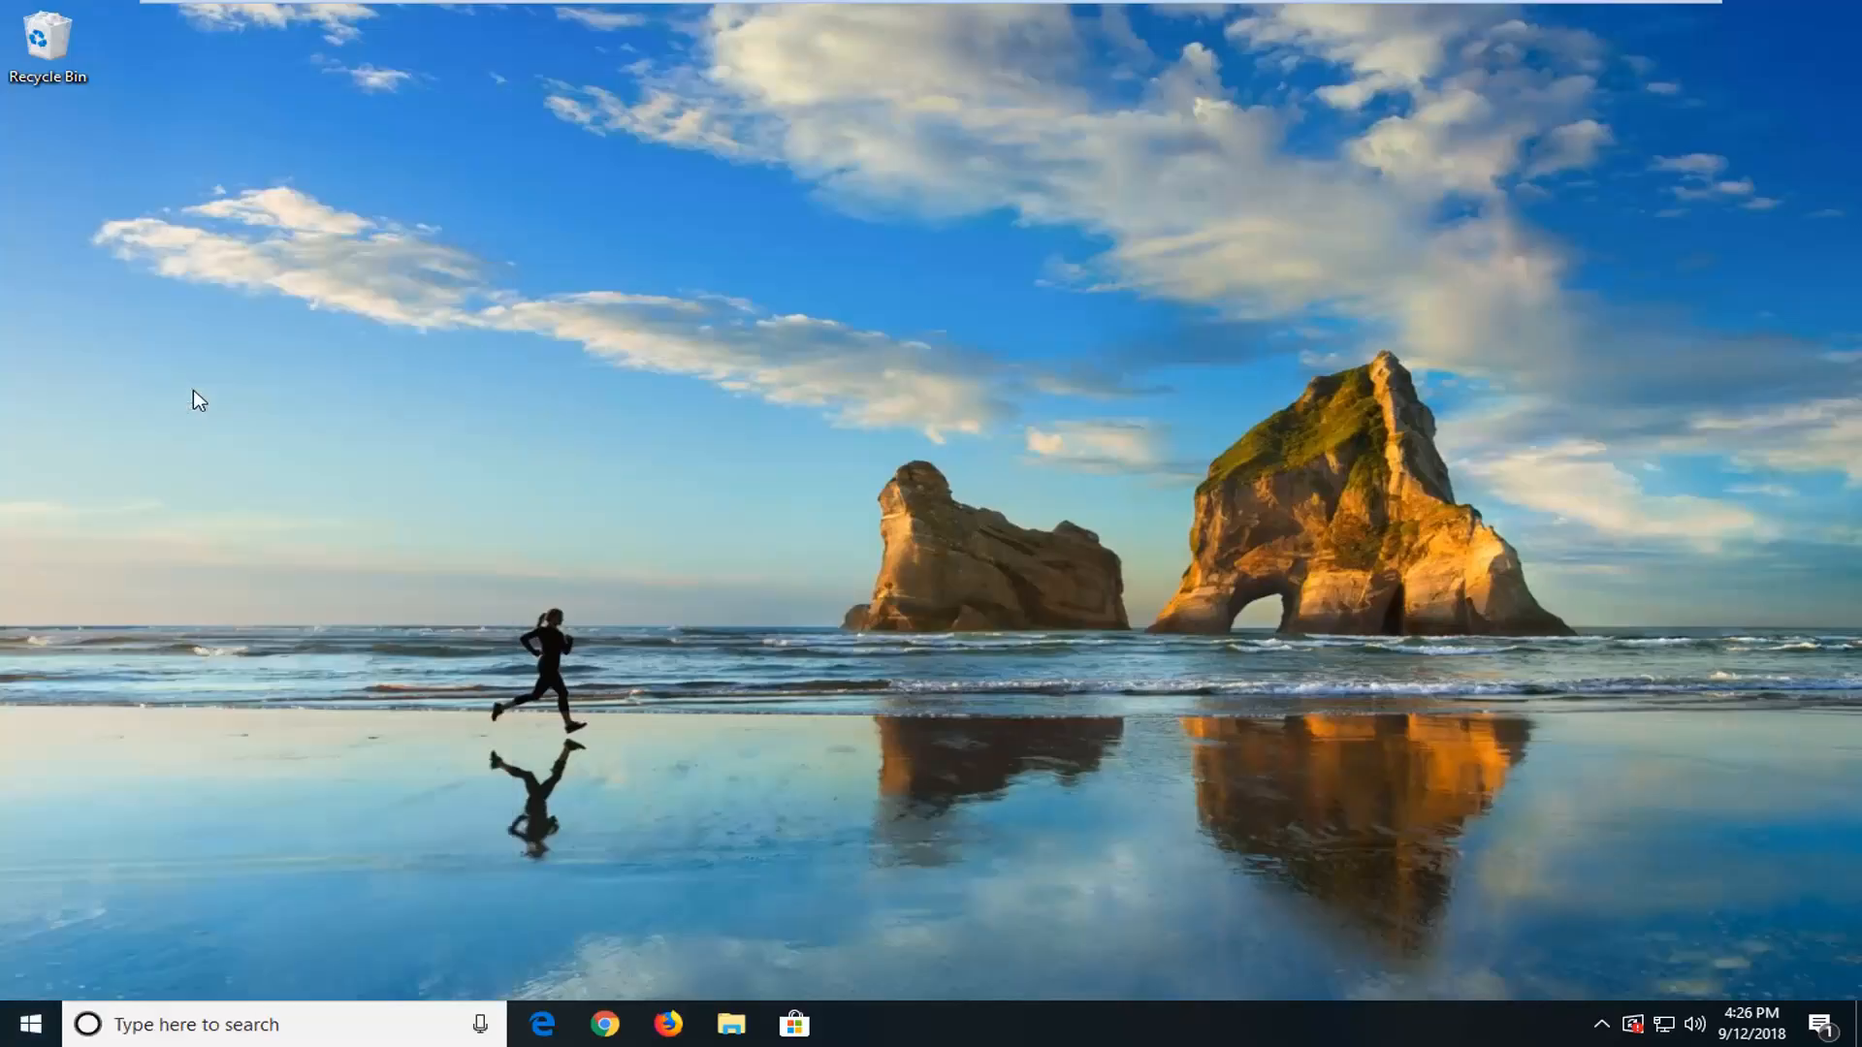
click(731, 1024)
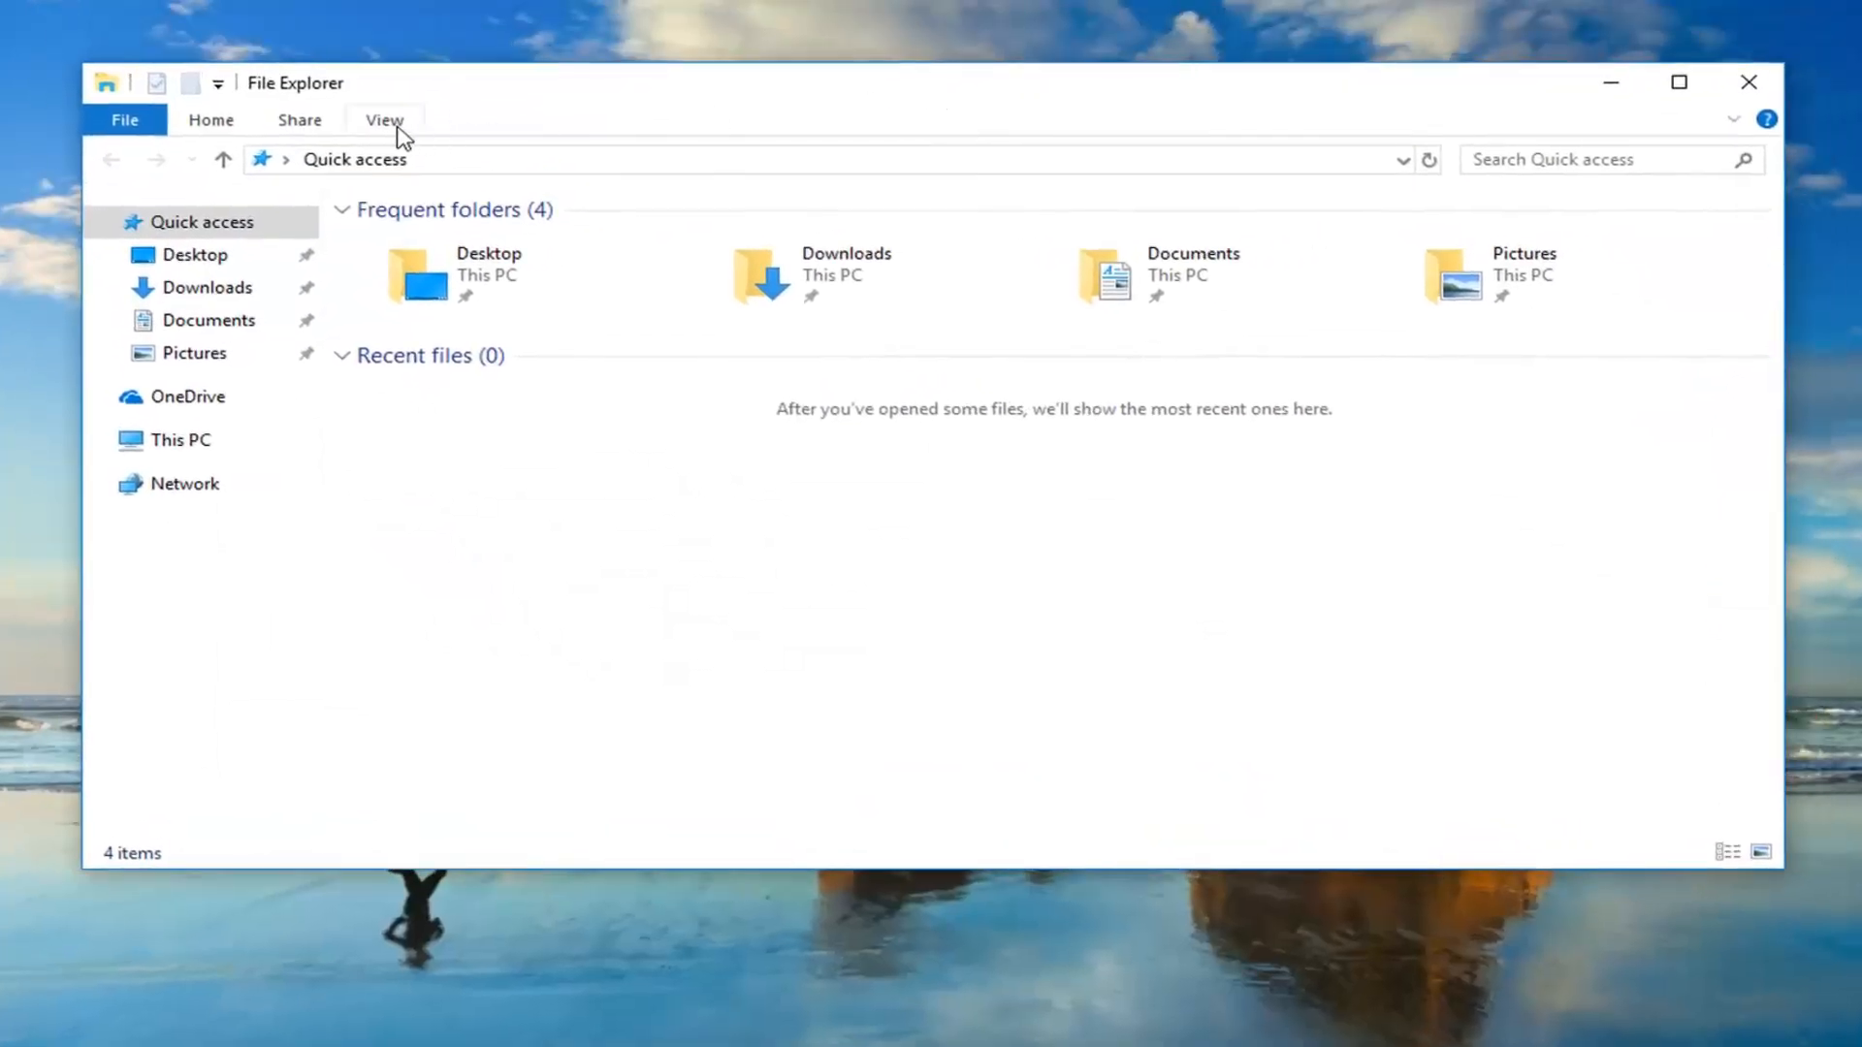
Step: Show the View ribbon's folder options in File Explorer
click(384, 118)
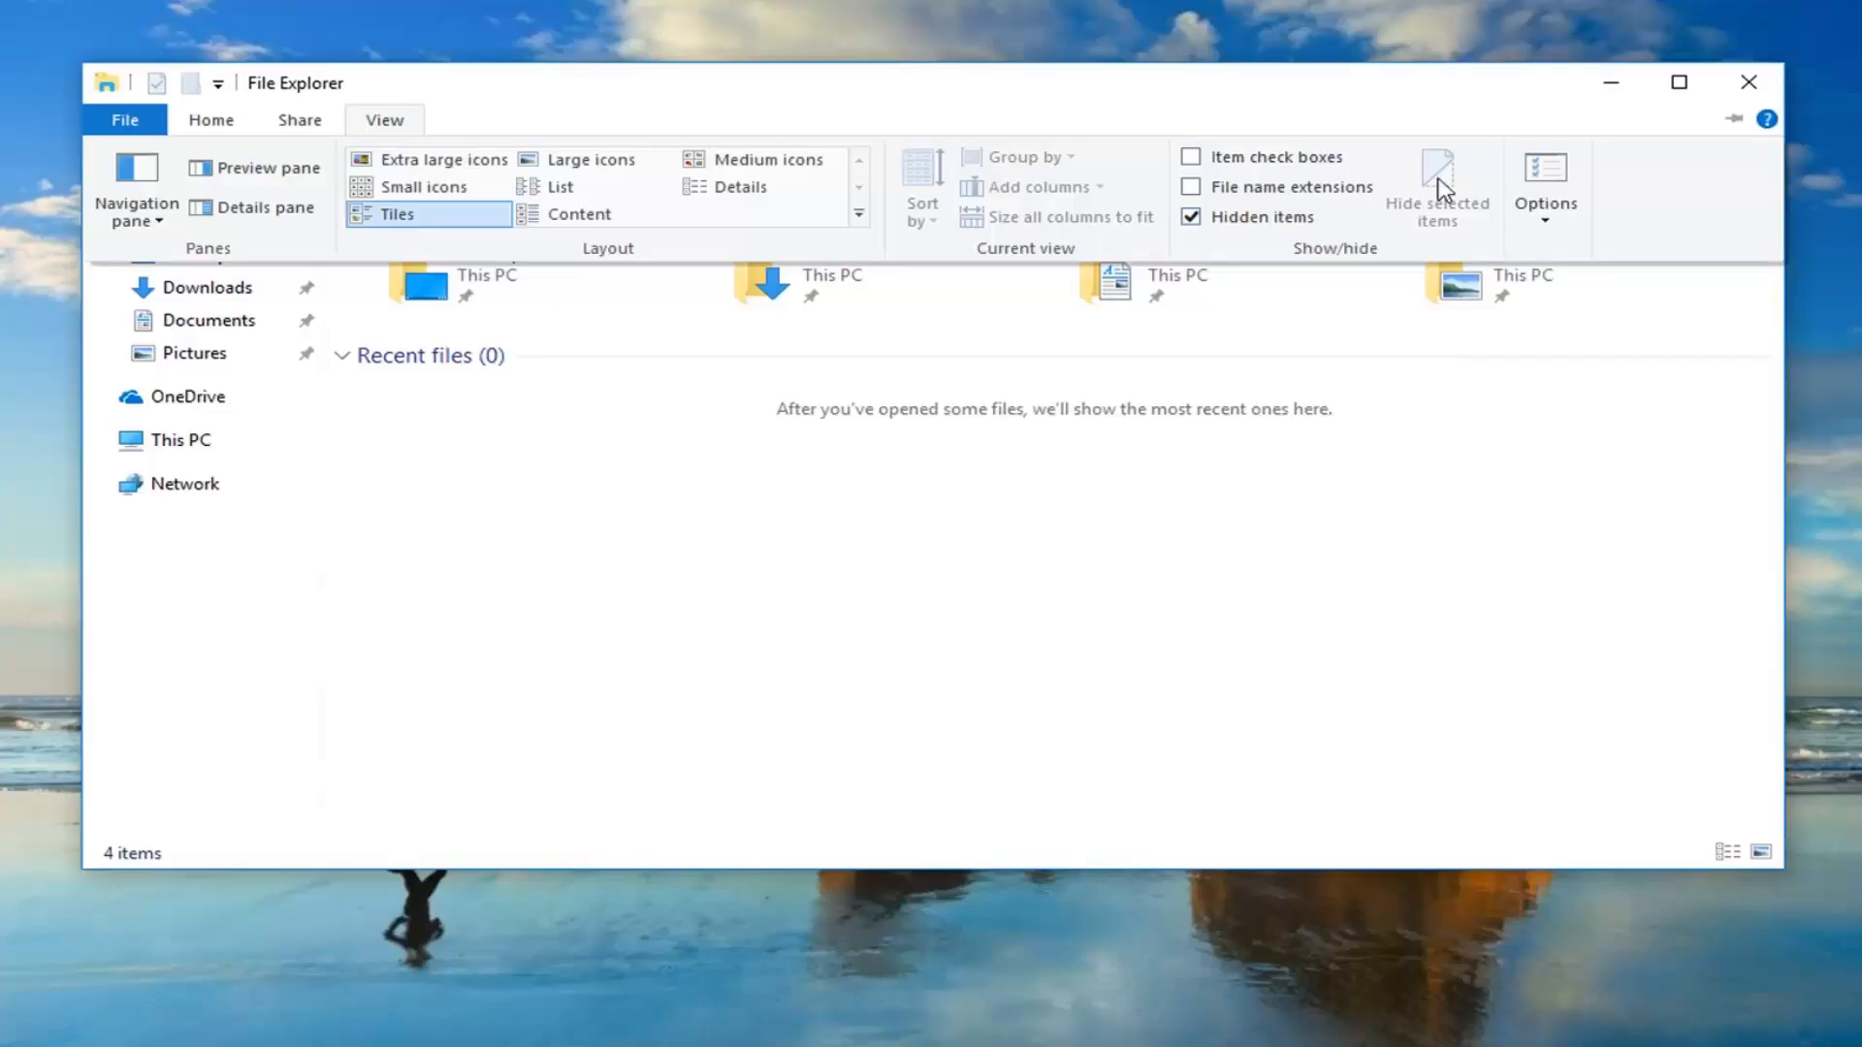
mouse_move(1546, 190)
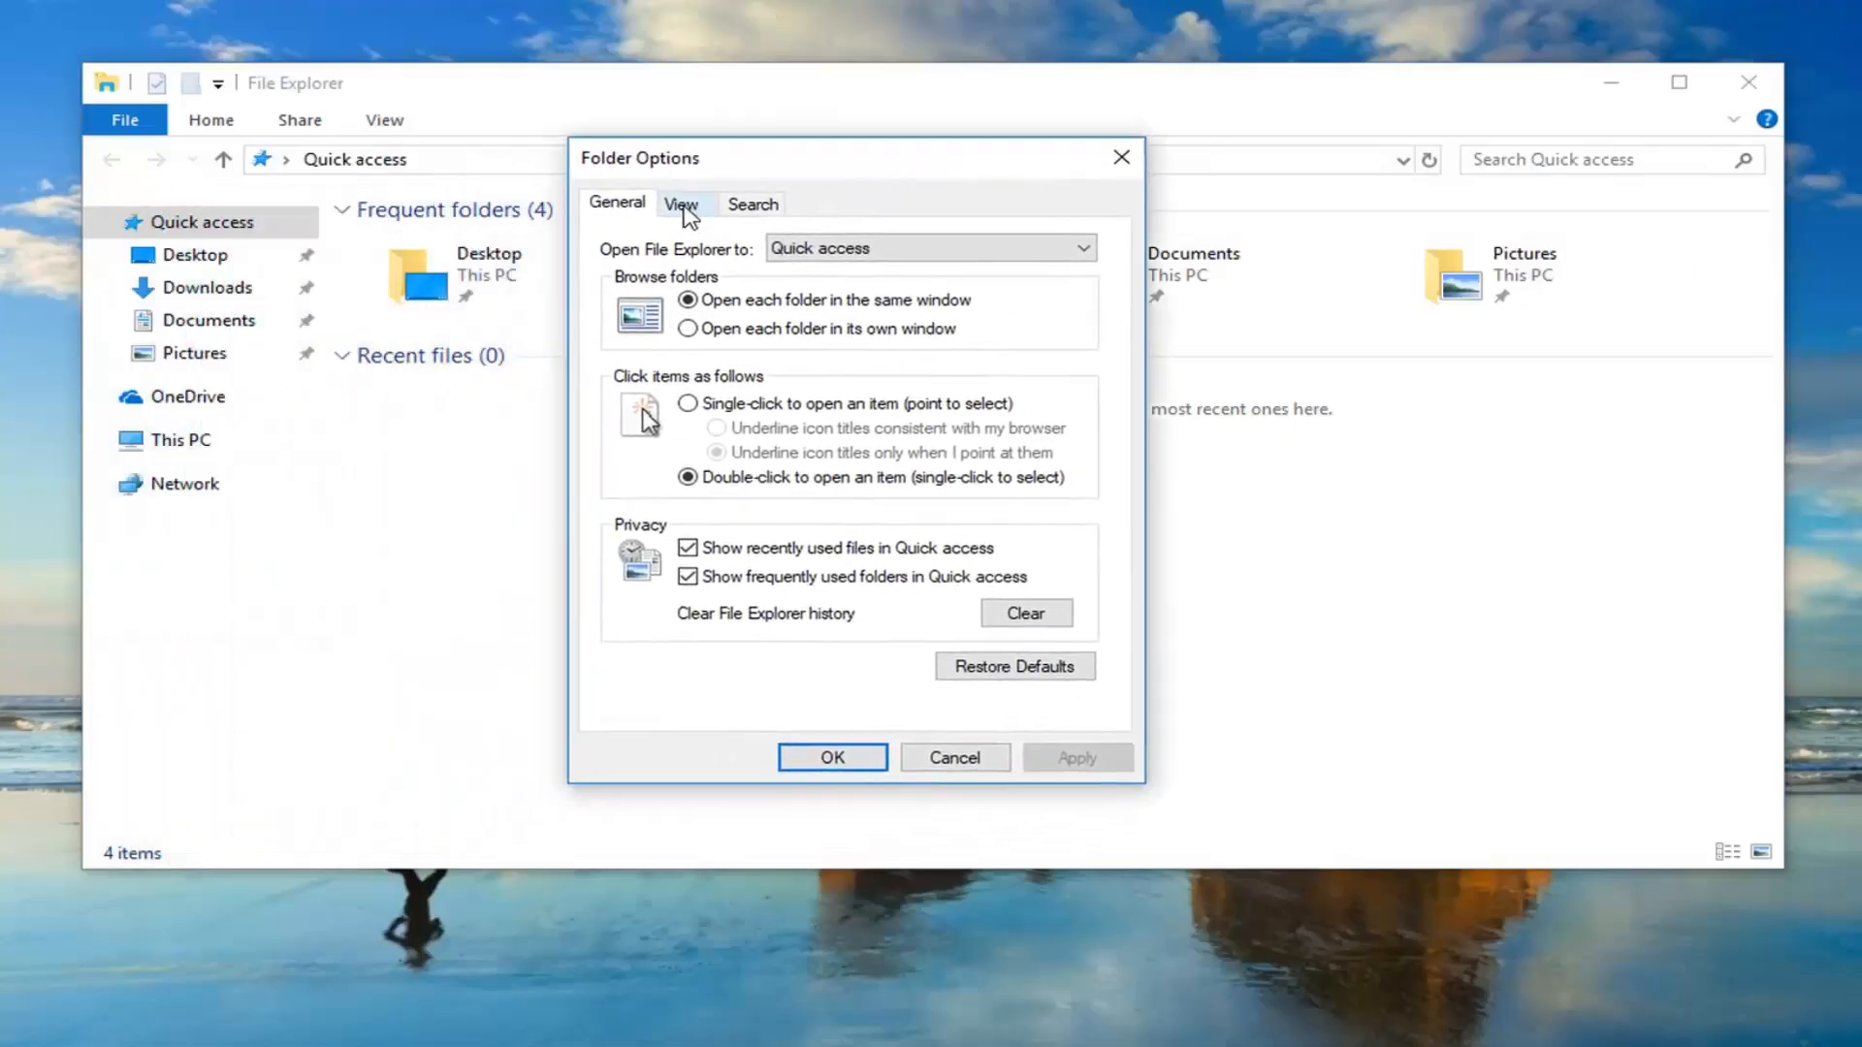
Step: Uncheck 'Show sync provider notifications' in Folder Options' View list, confirm with OK, and close File Explorer
click(679, 203)
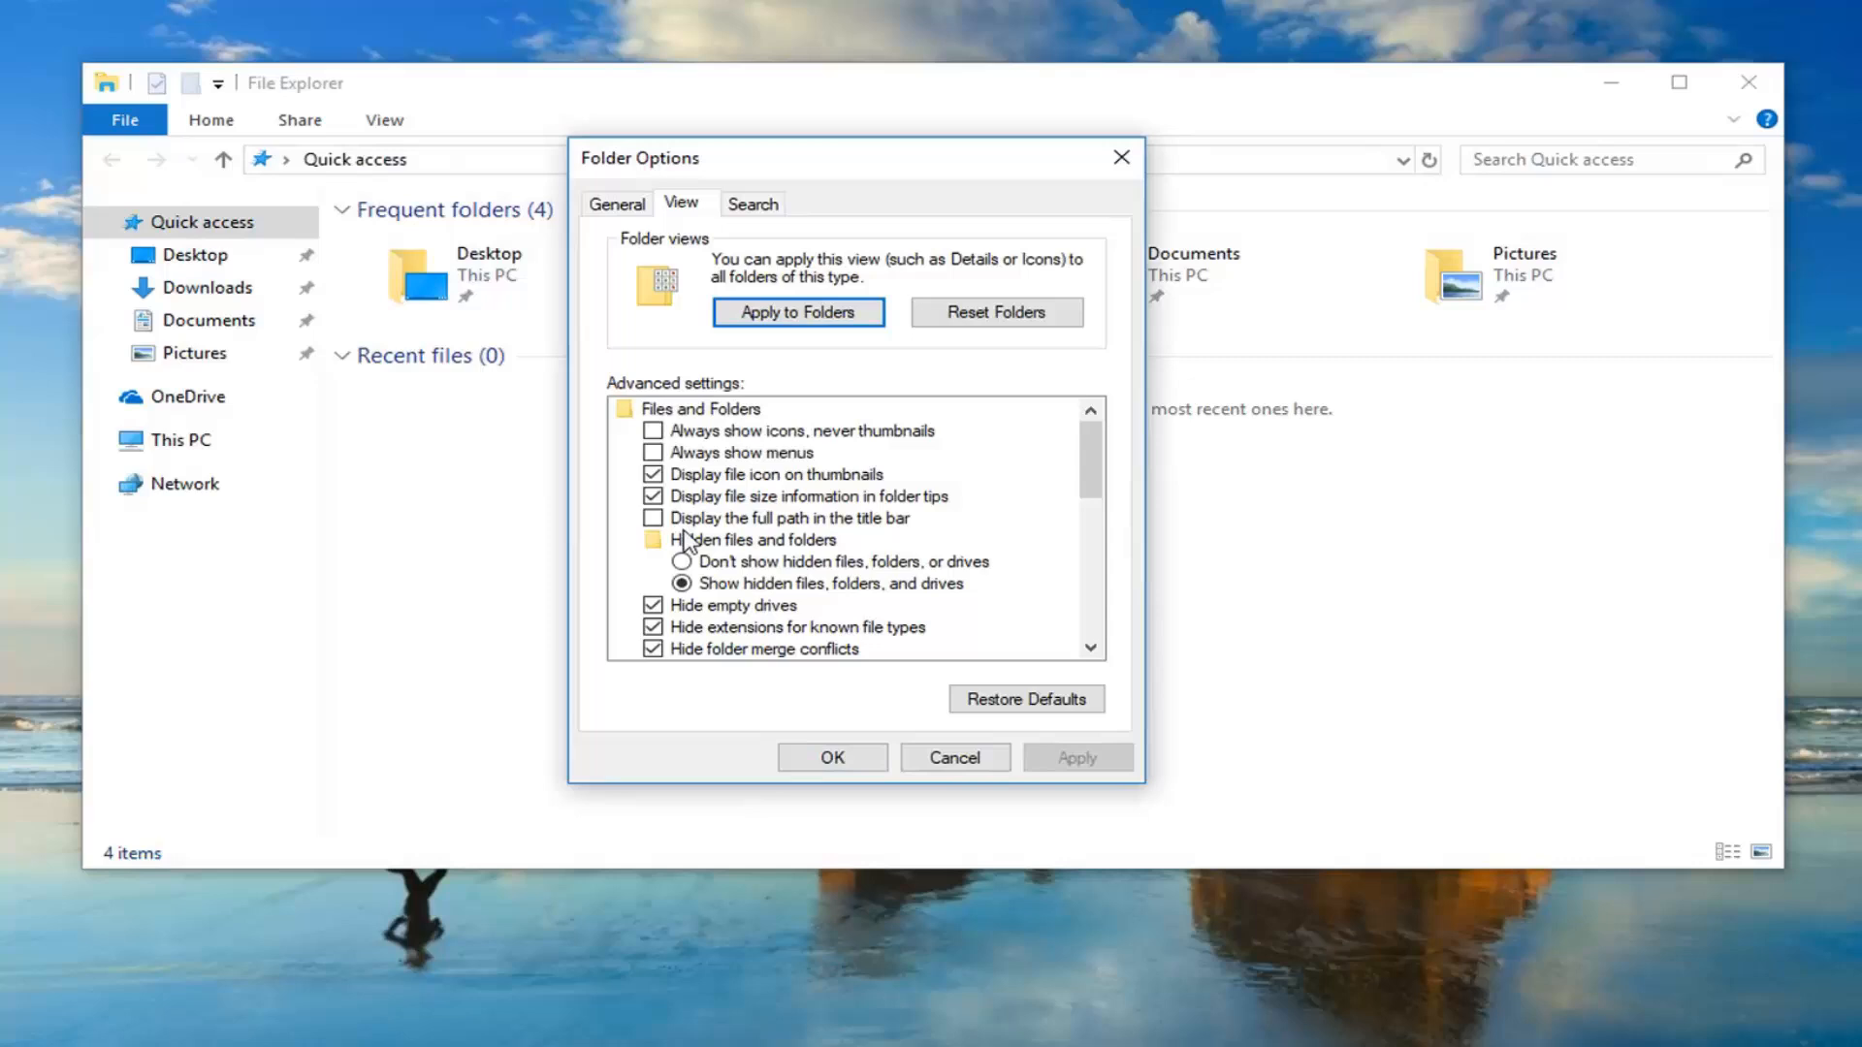
scroll(down, 3)
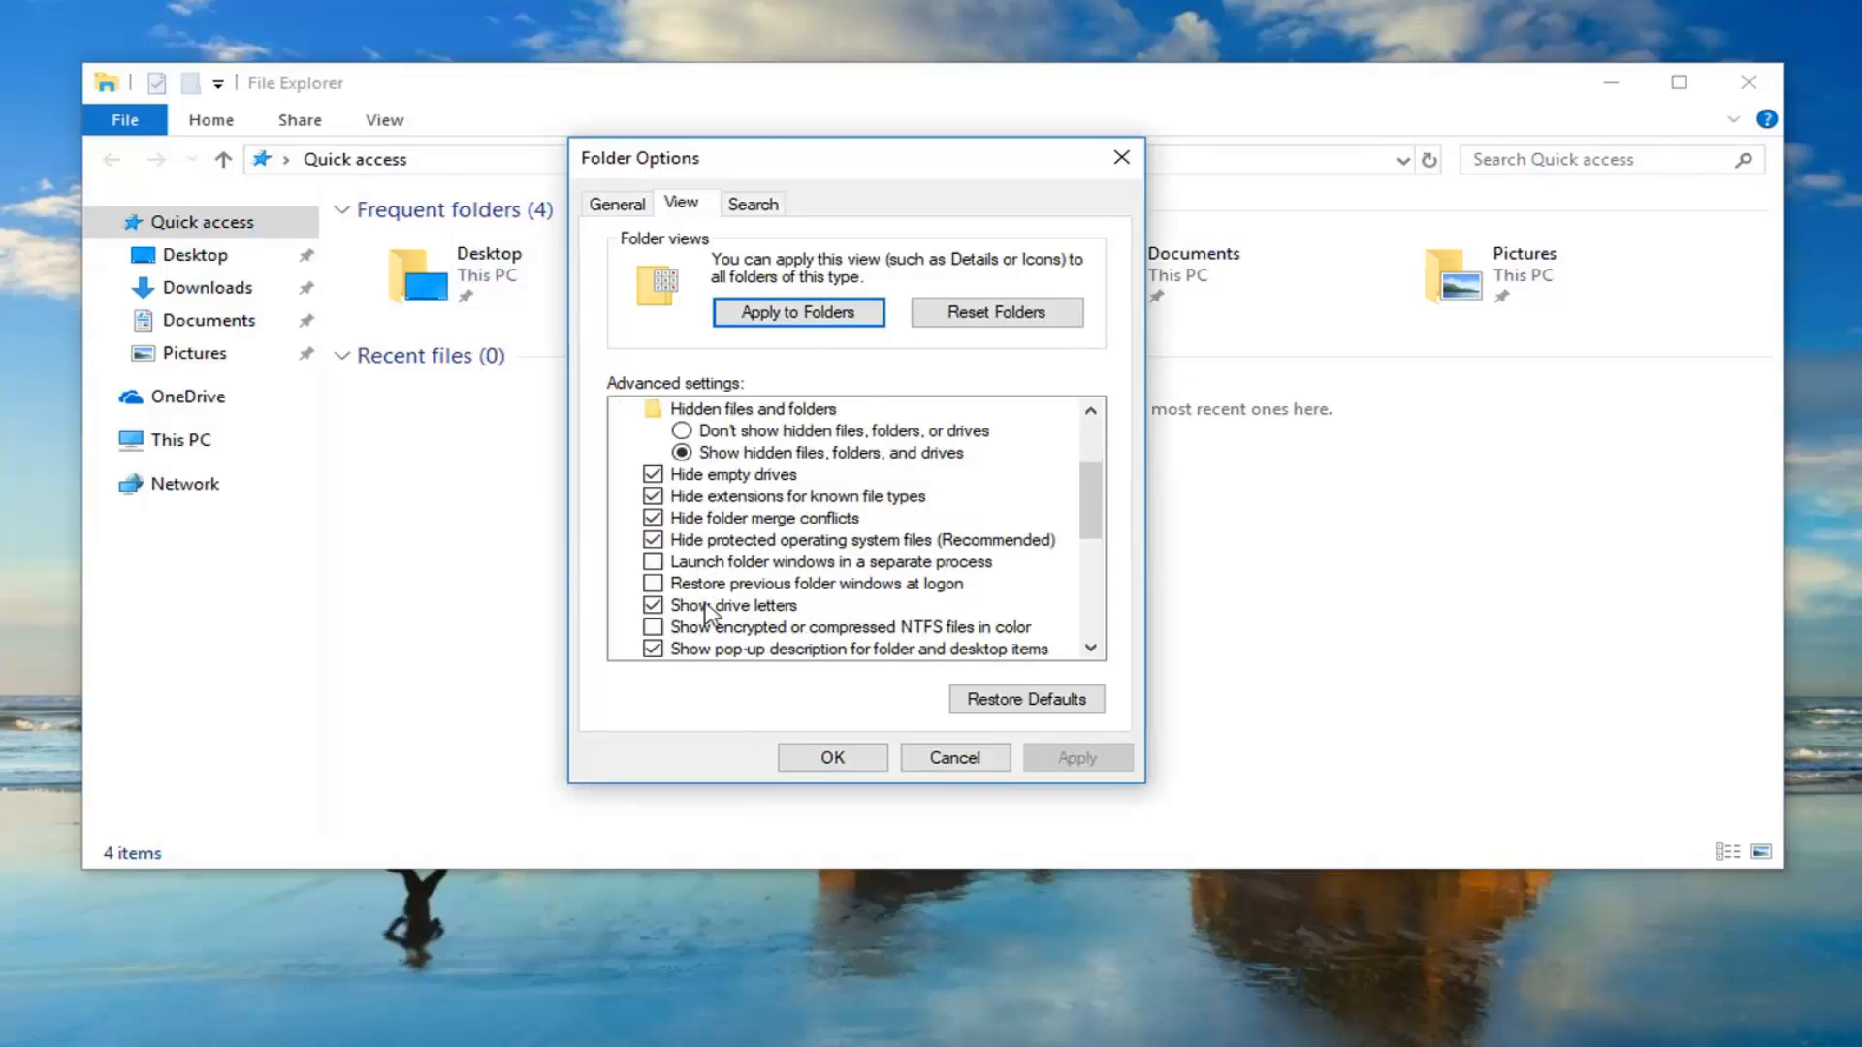
scroll(down, 3)
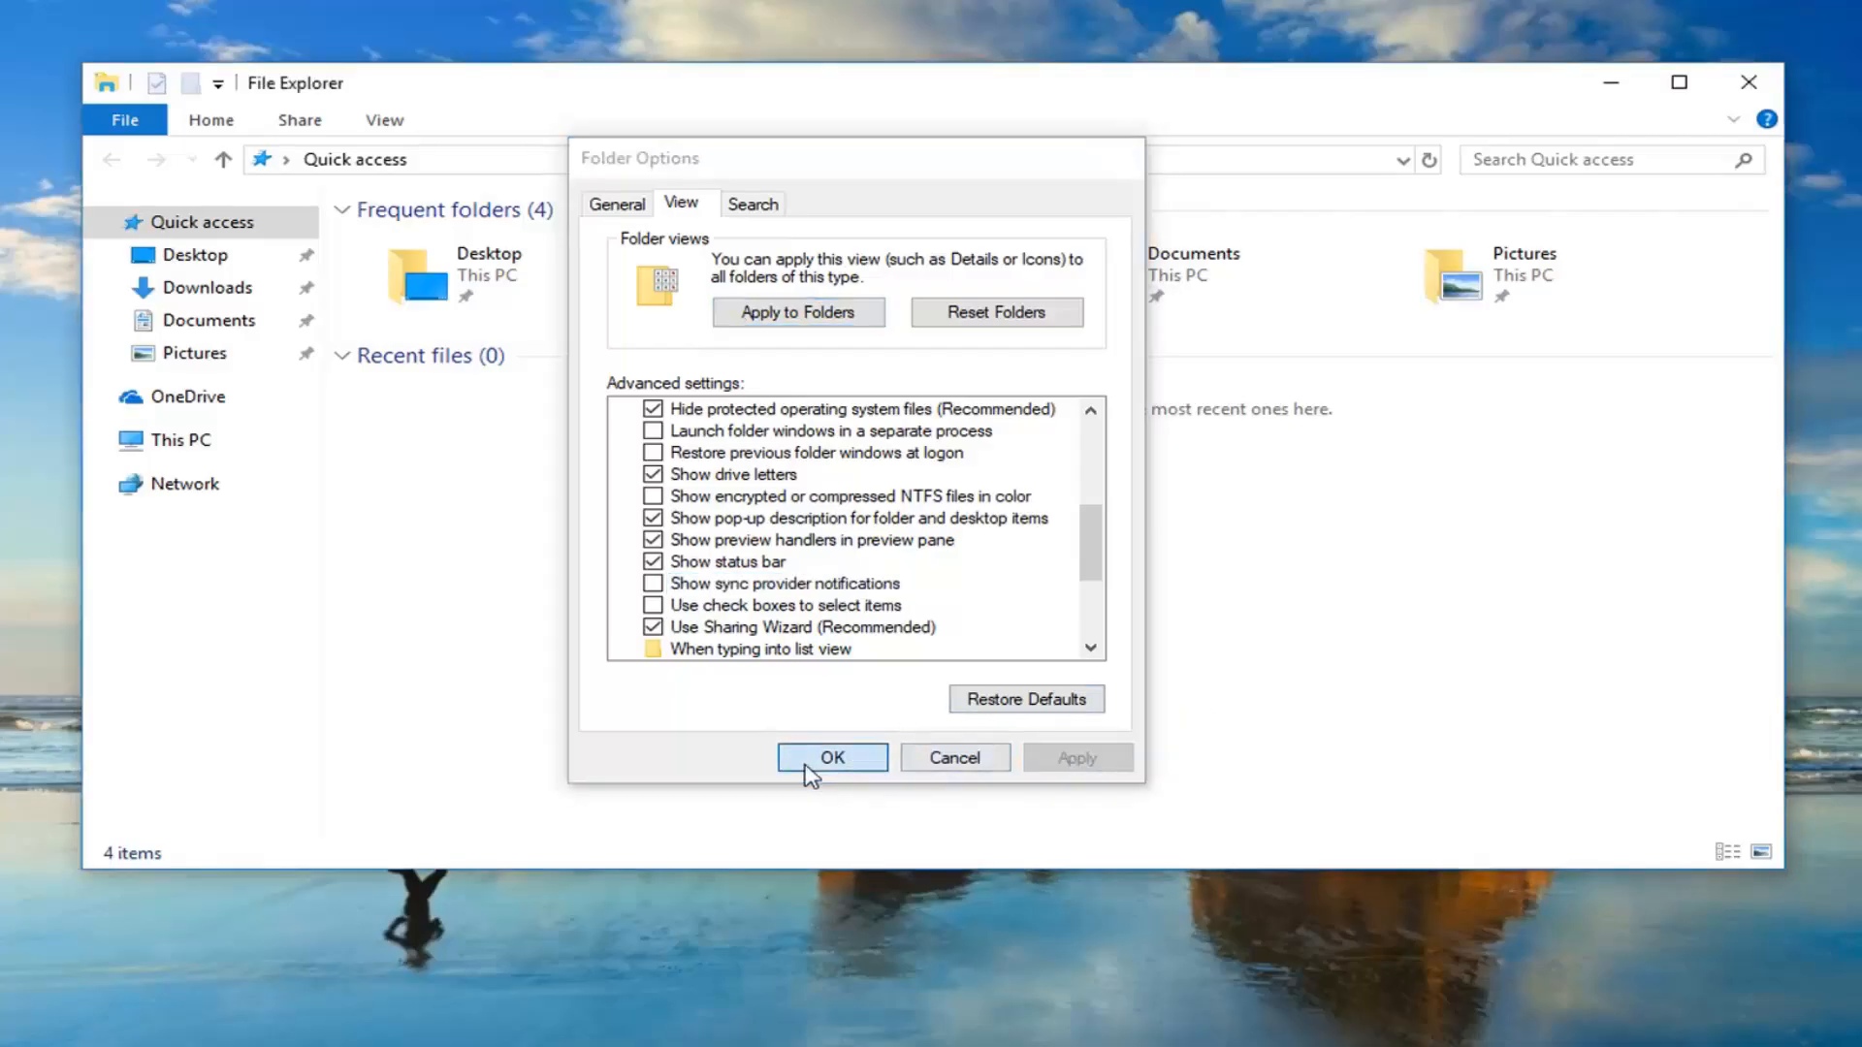
click(832, 758)
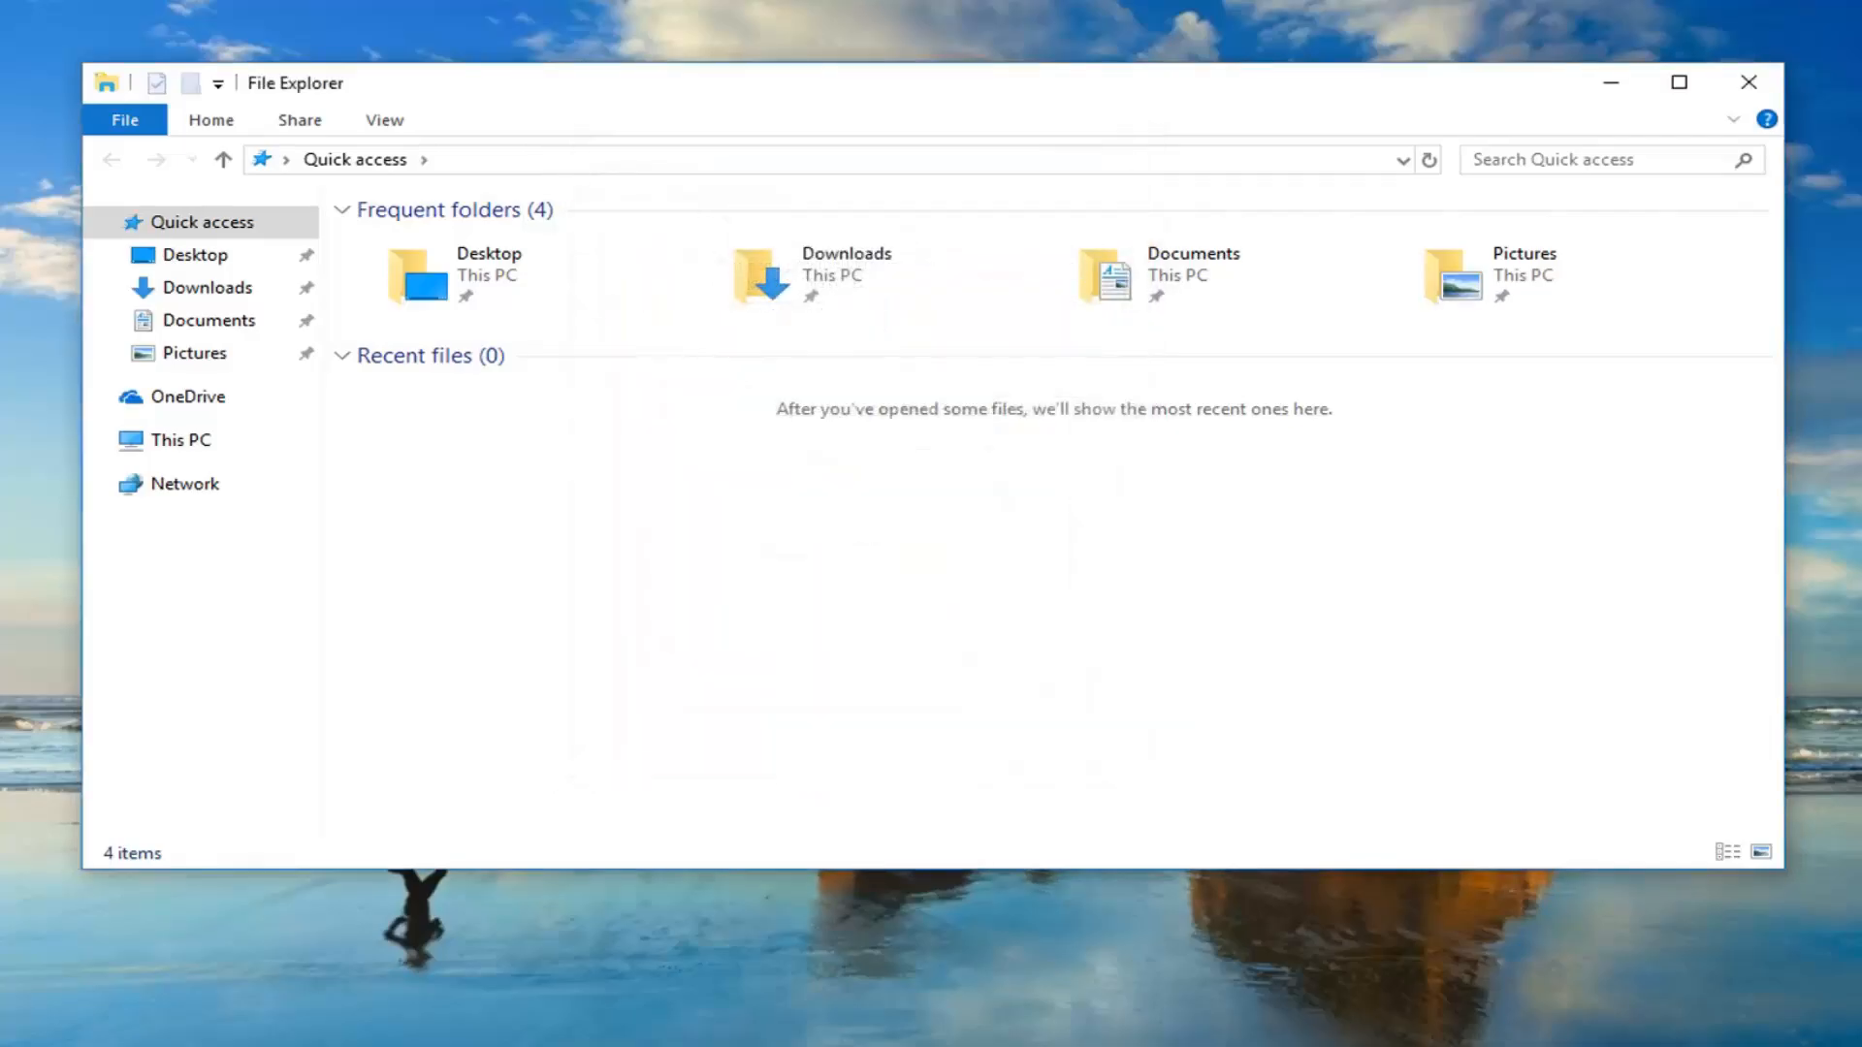
click(1747, 82)
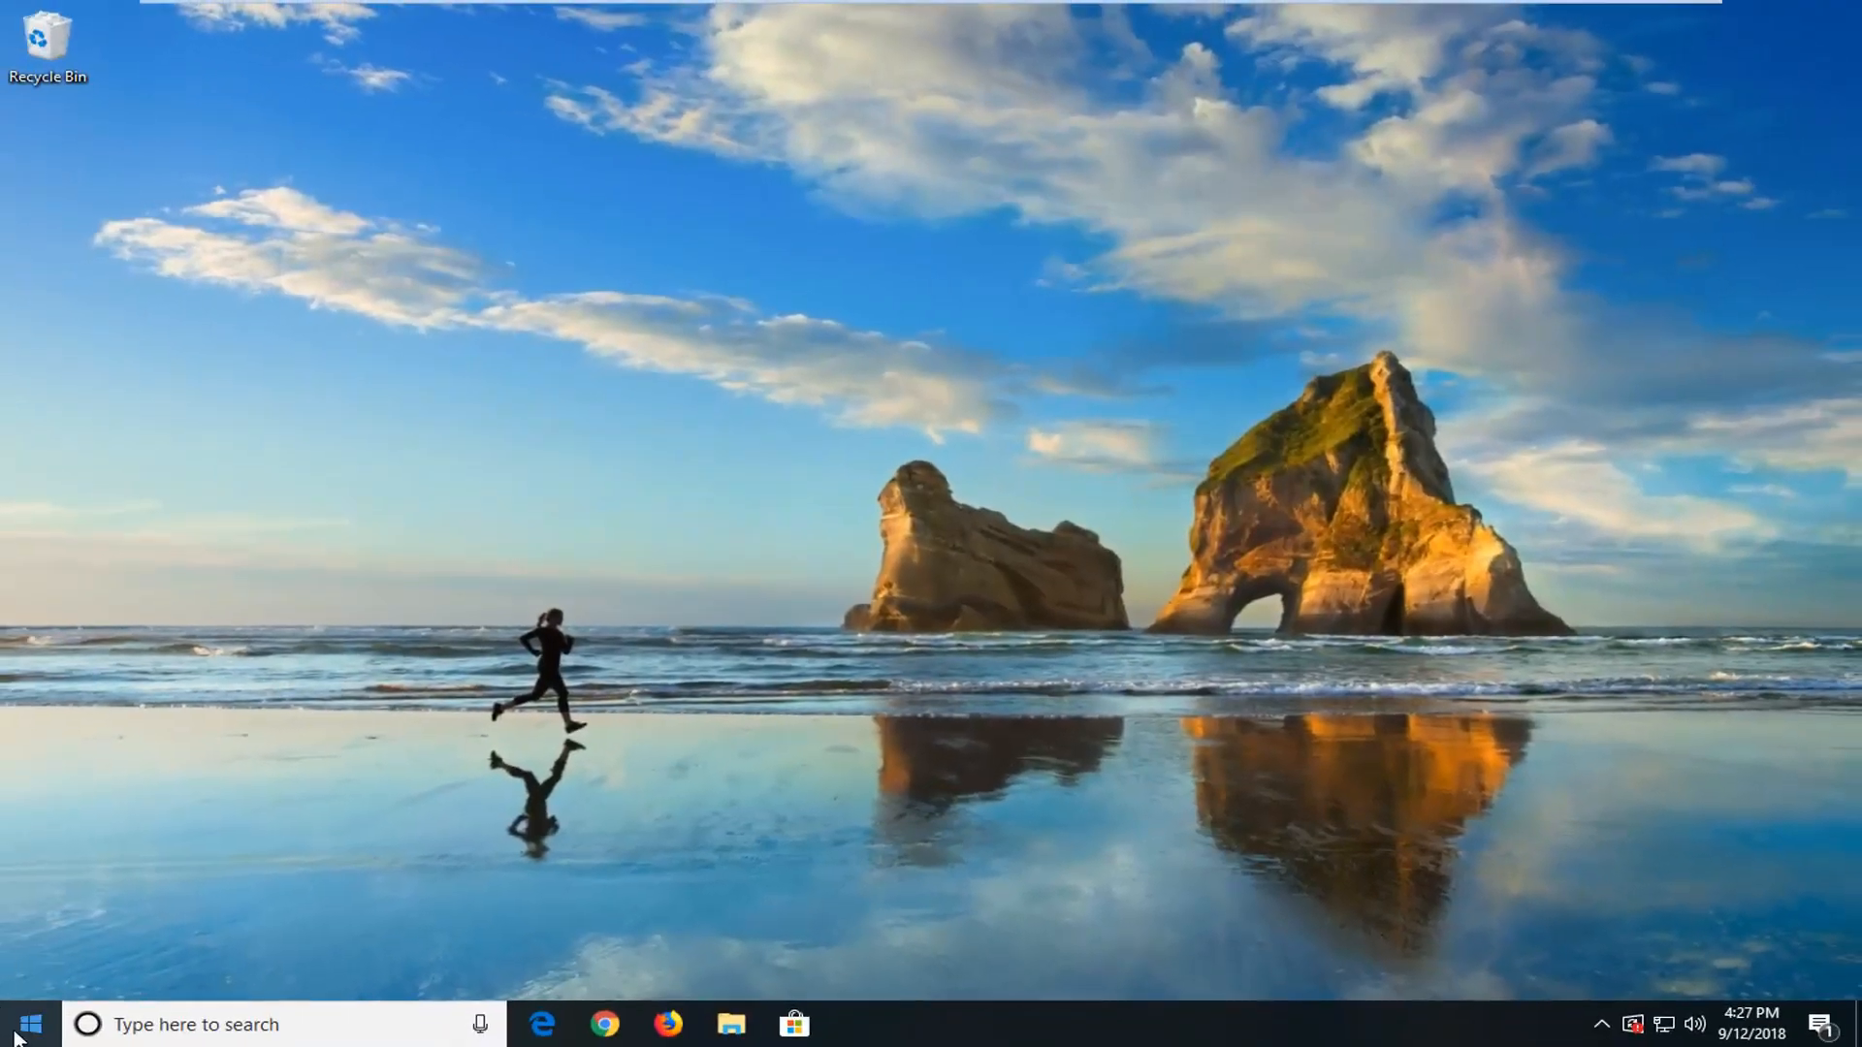
Step: Launch the Settings app from a Start search for "settings"
click(29, 1024)
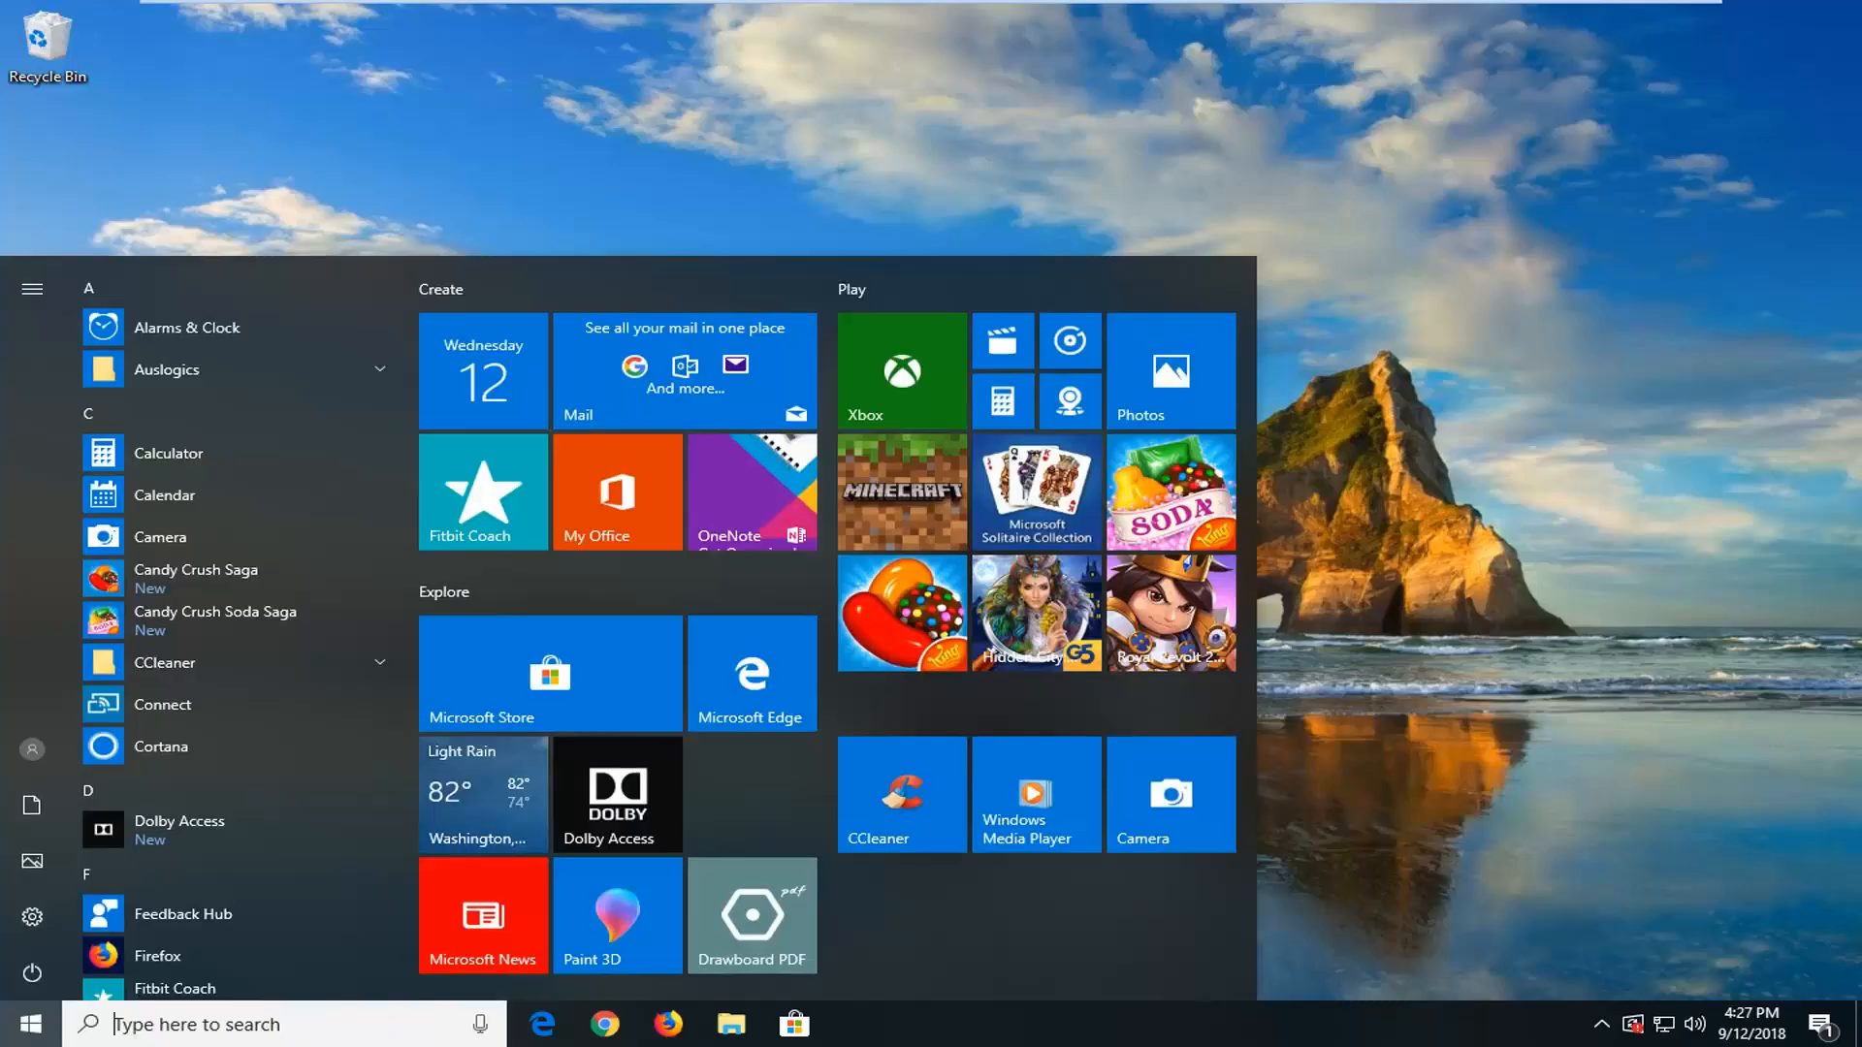
text(settings)
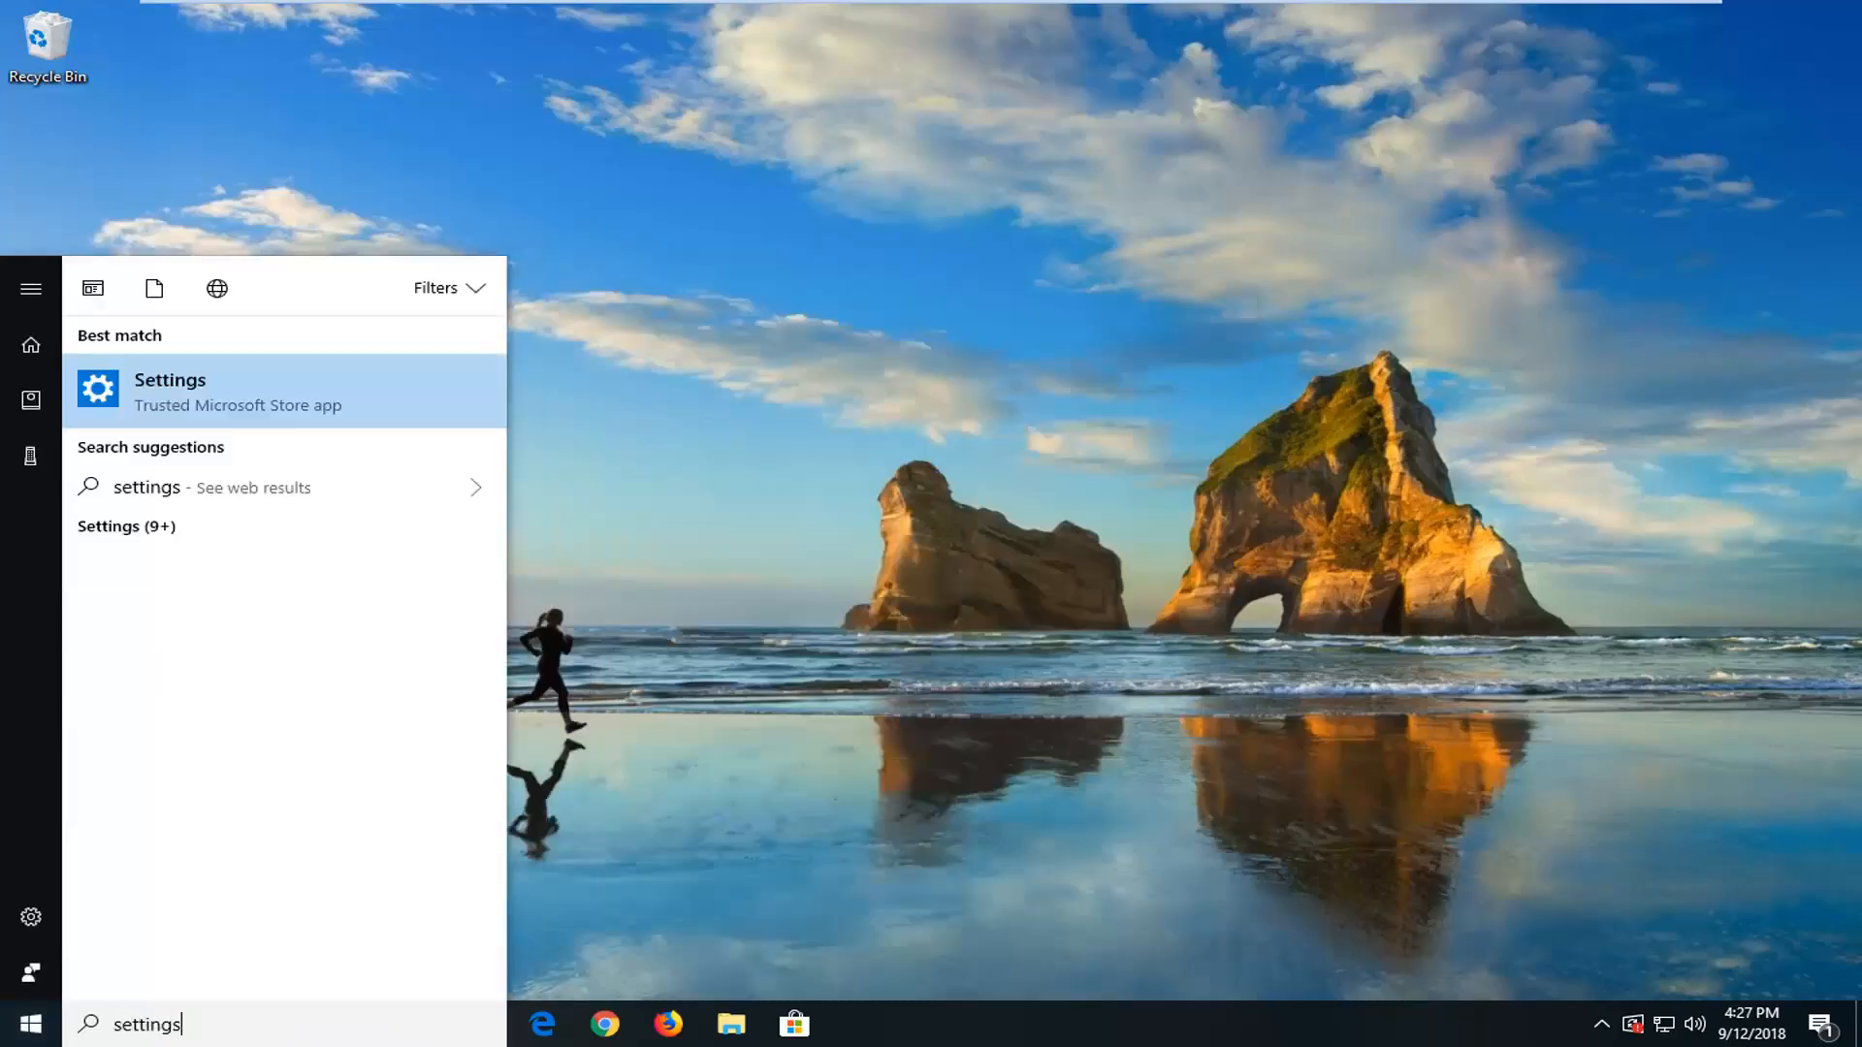
mouse_move(194, 419)
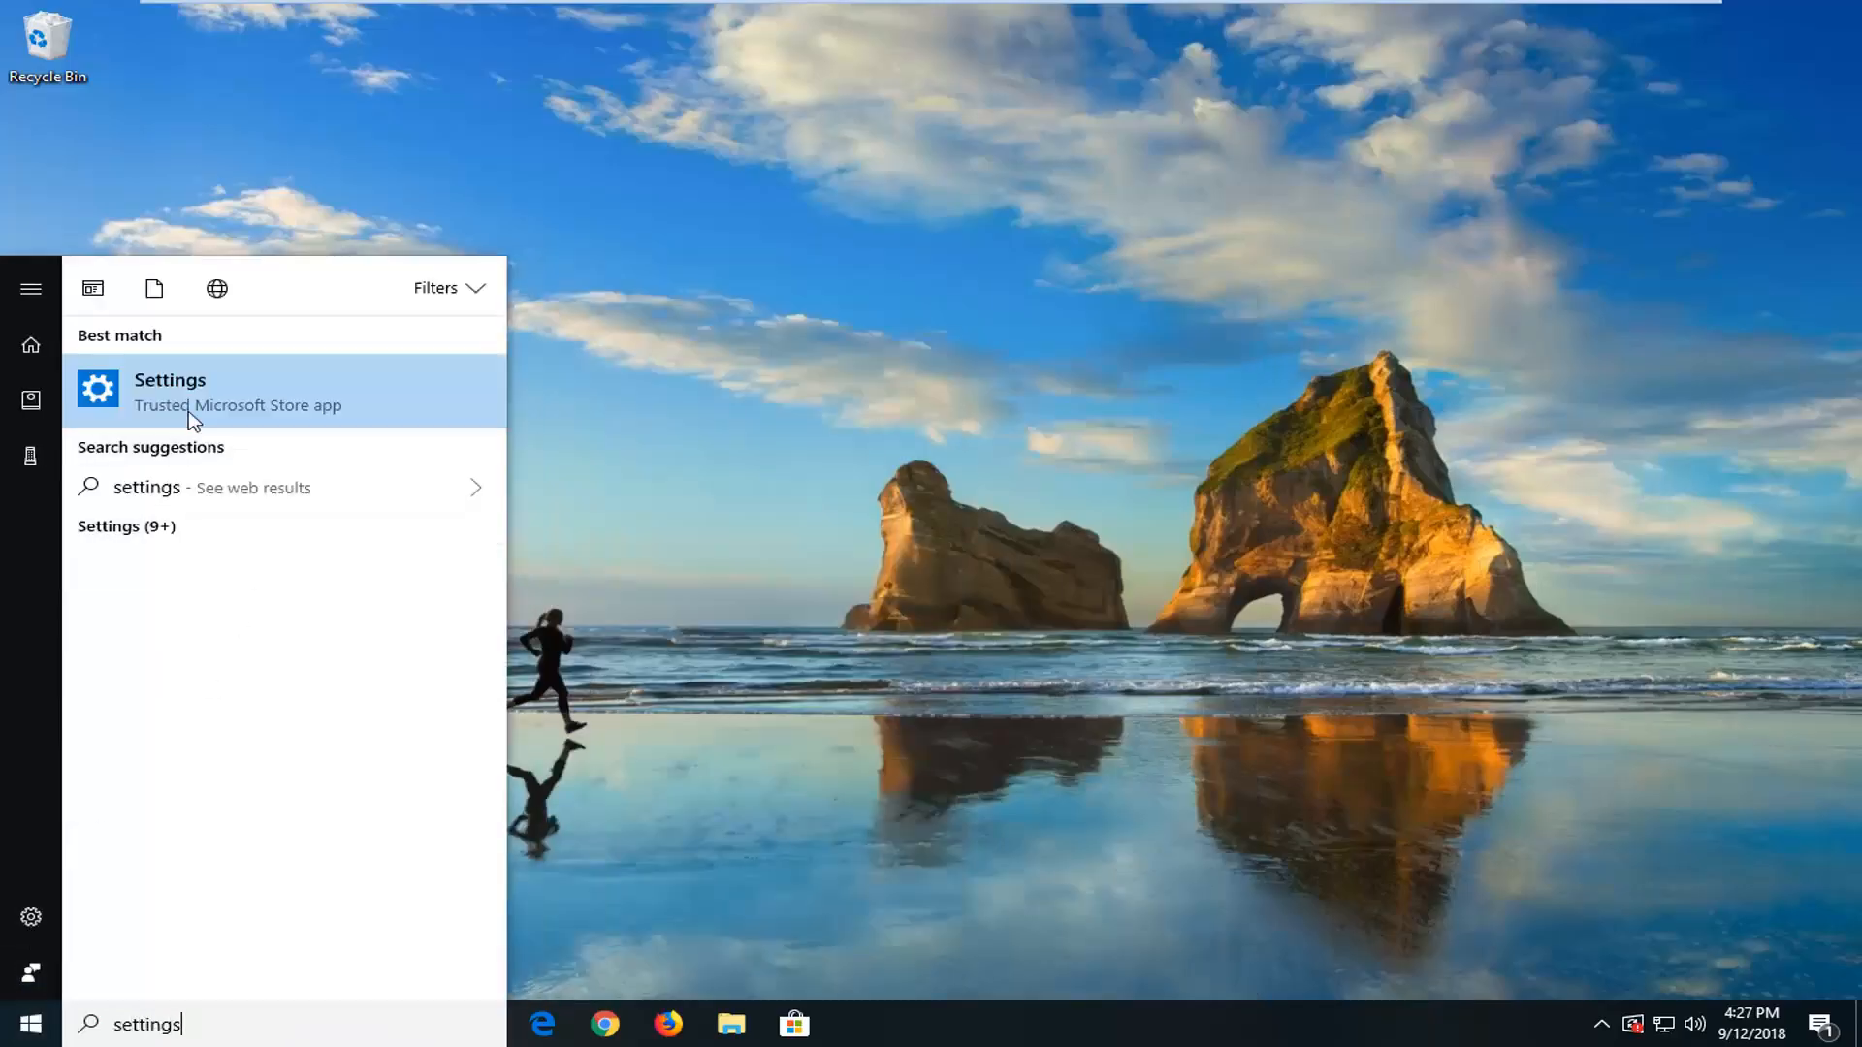
click(169, 392)
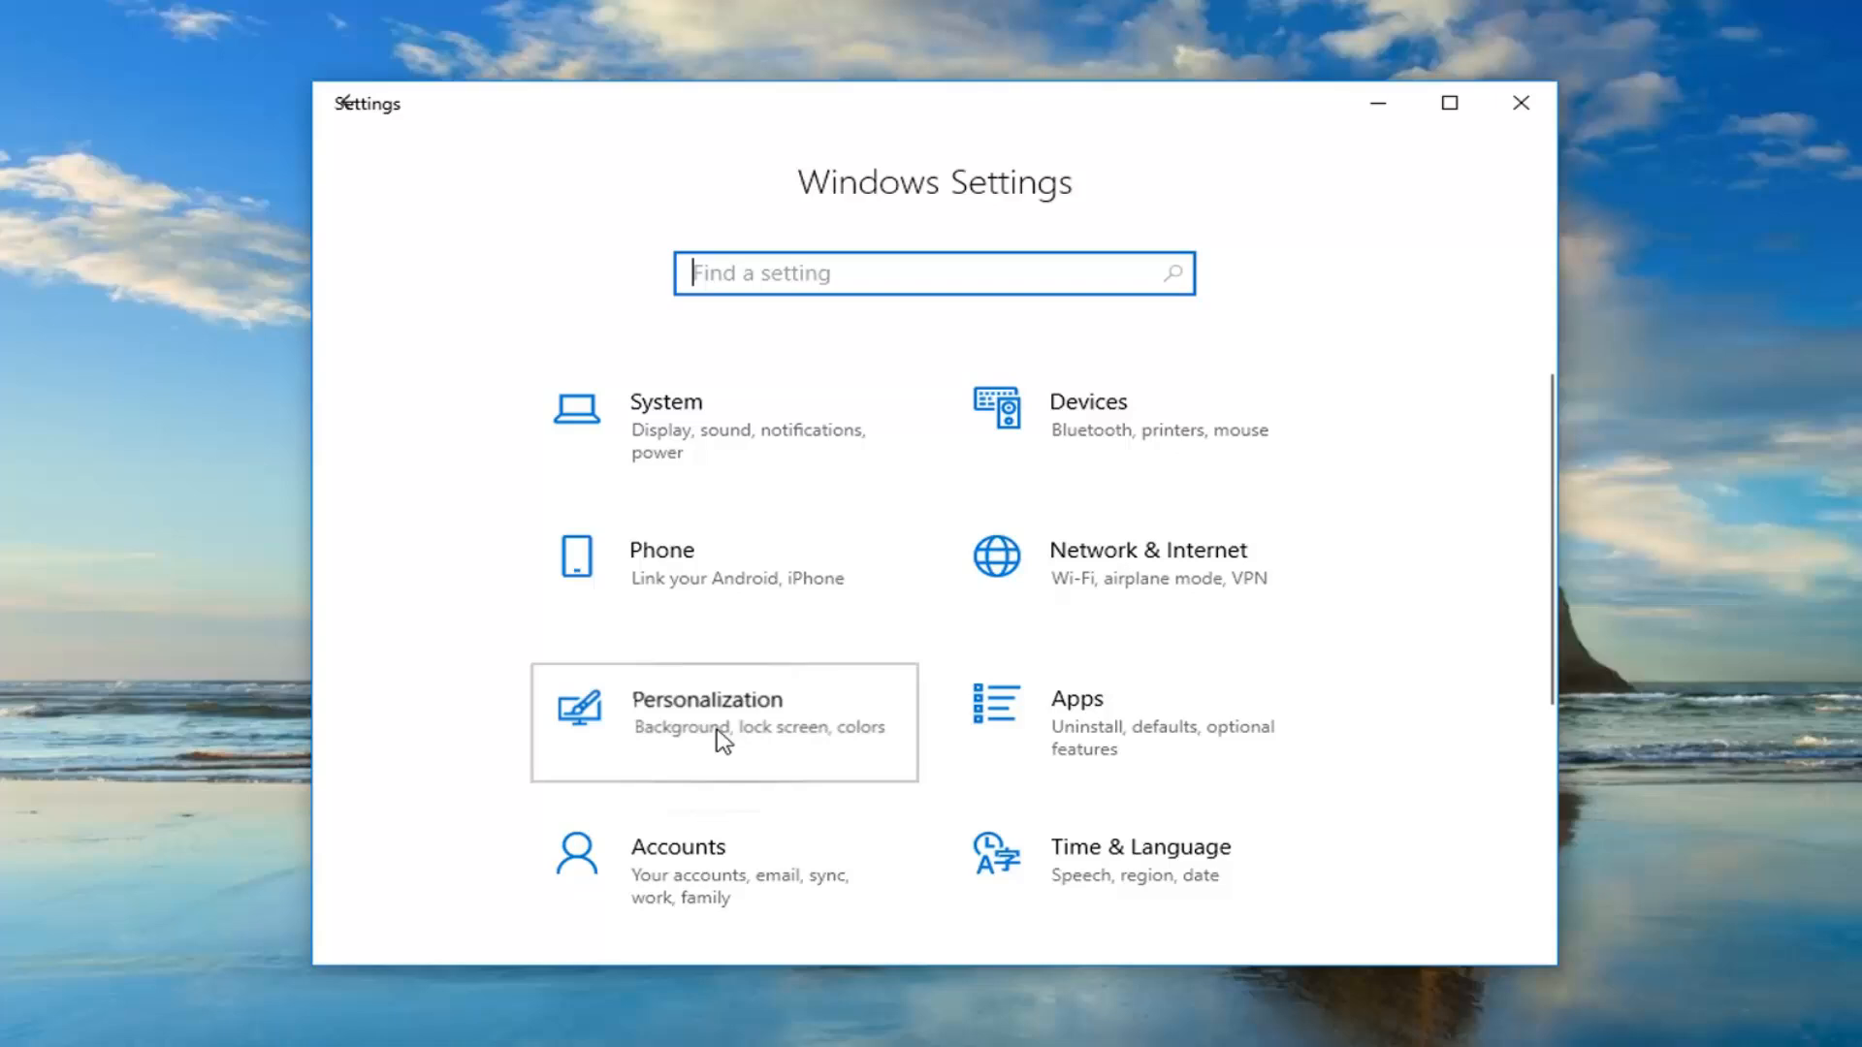
Step: Switch 'Show suggestions occasionally in Start' off under Personalization > Start
click(706, 700)
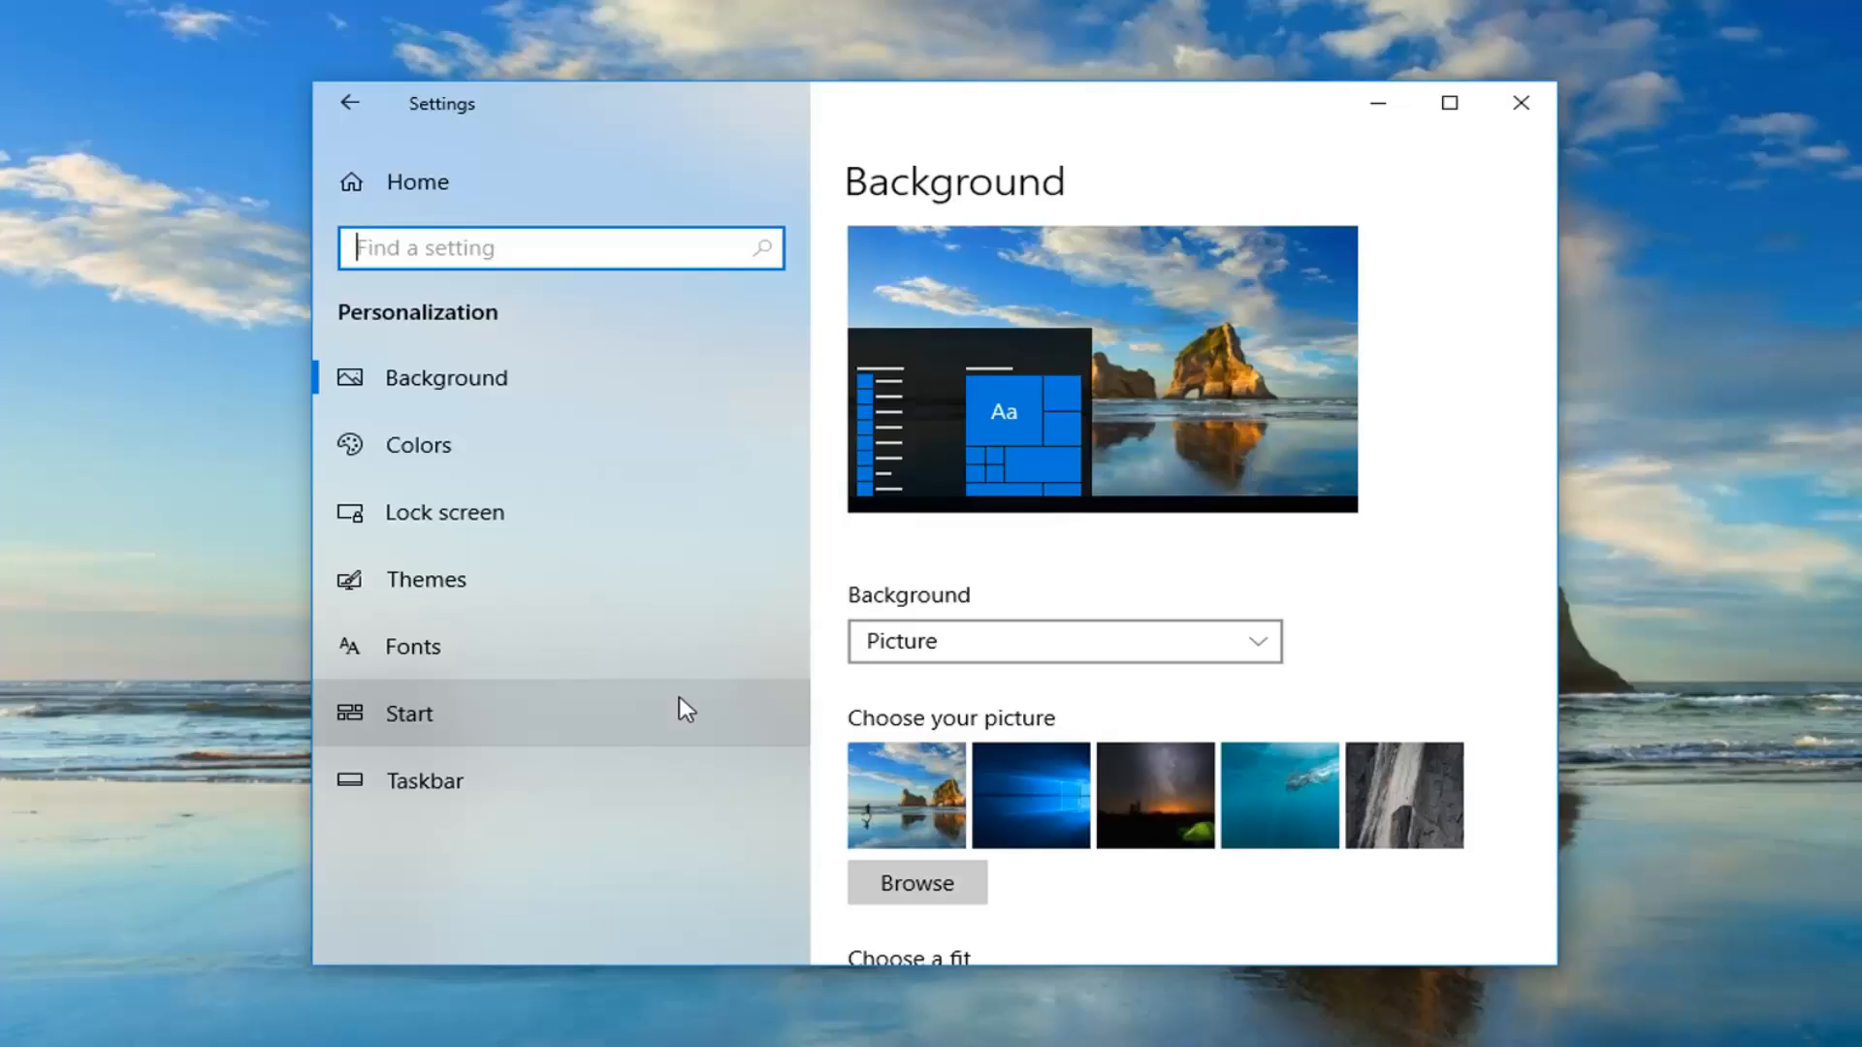
click(409, 712)
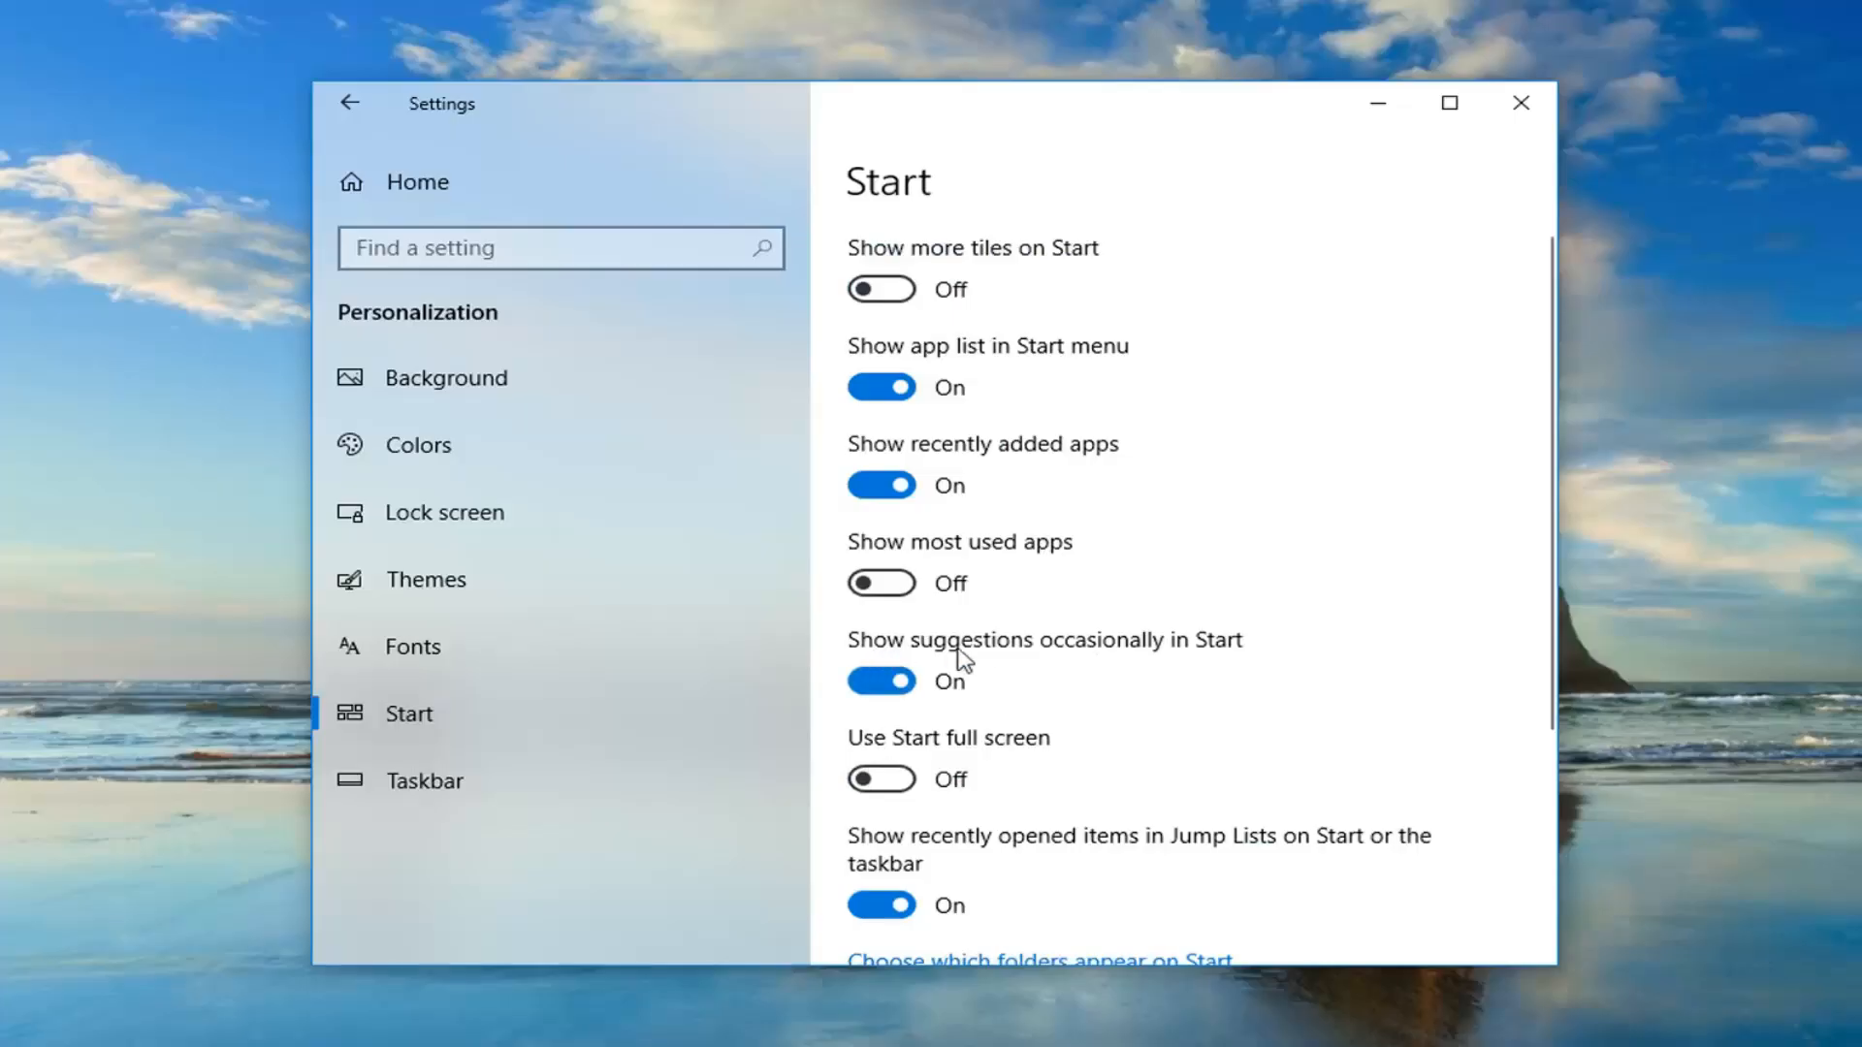
mouse_move(1044, 688)
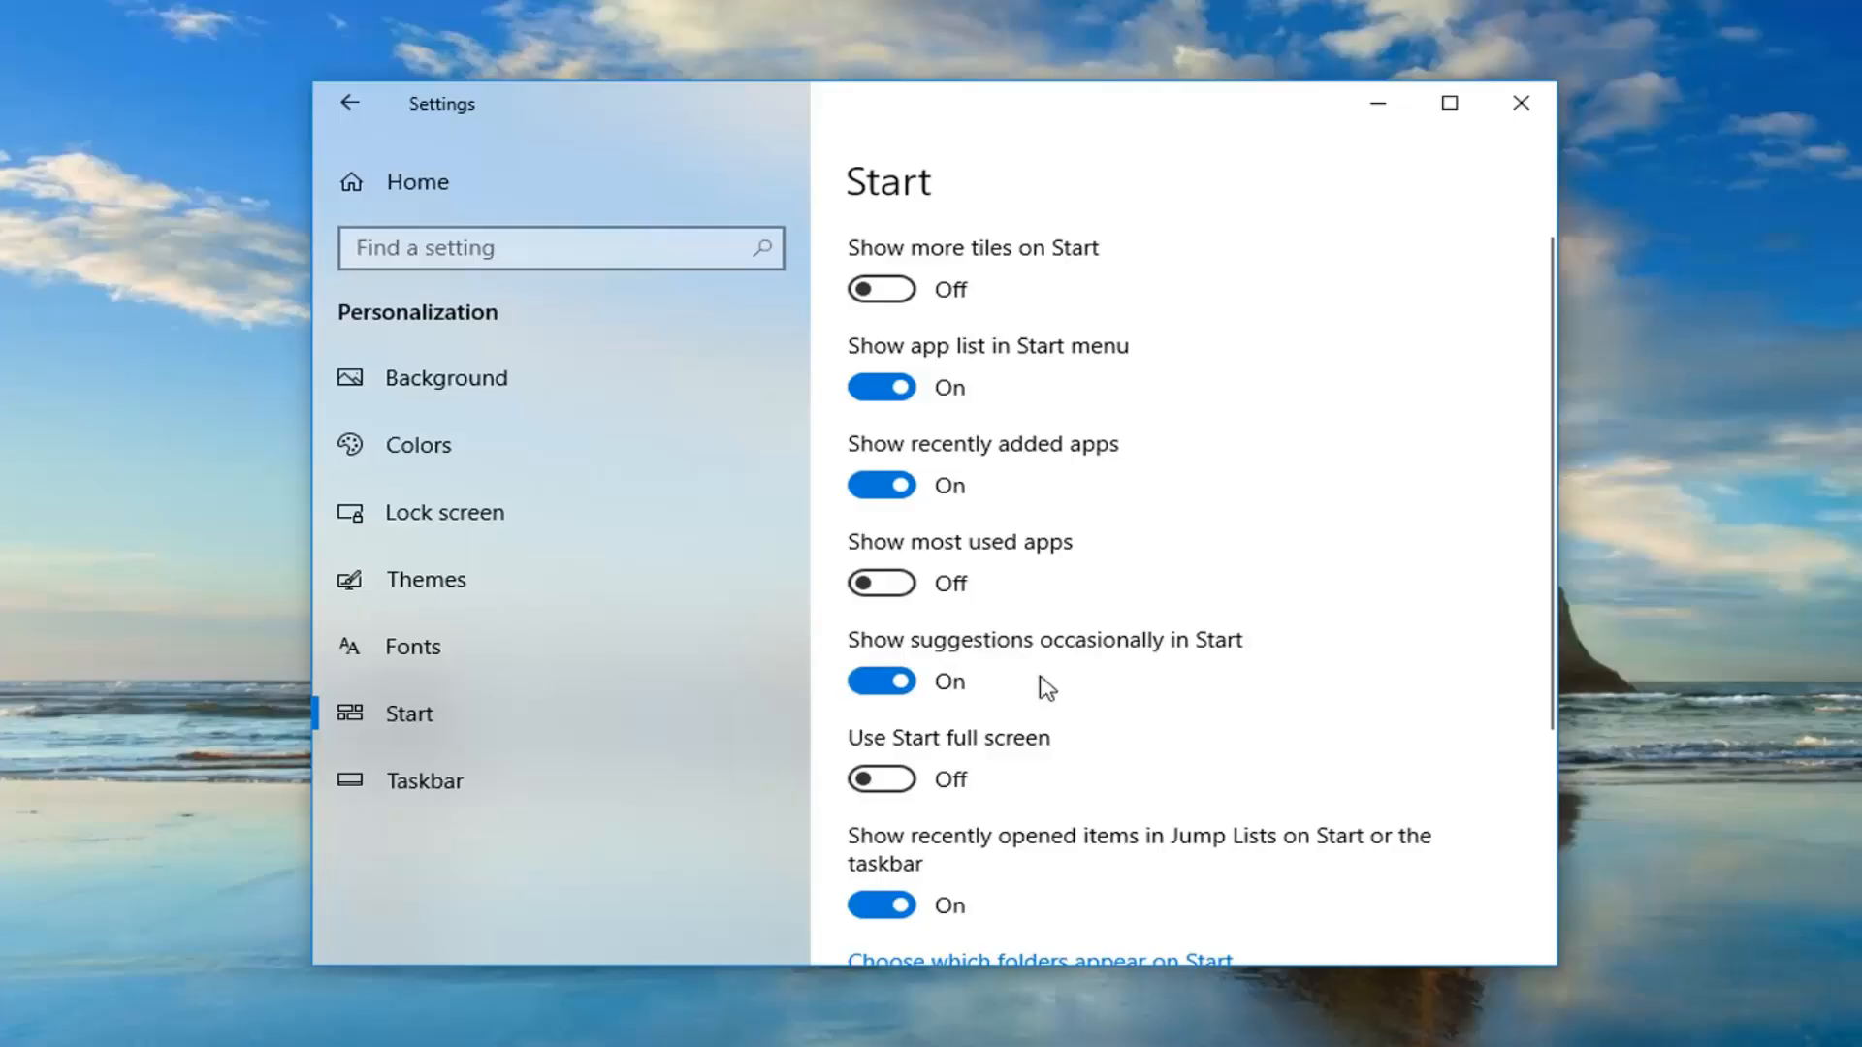
click(881, 681)
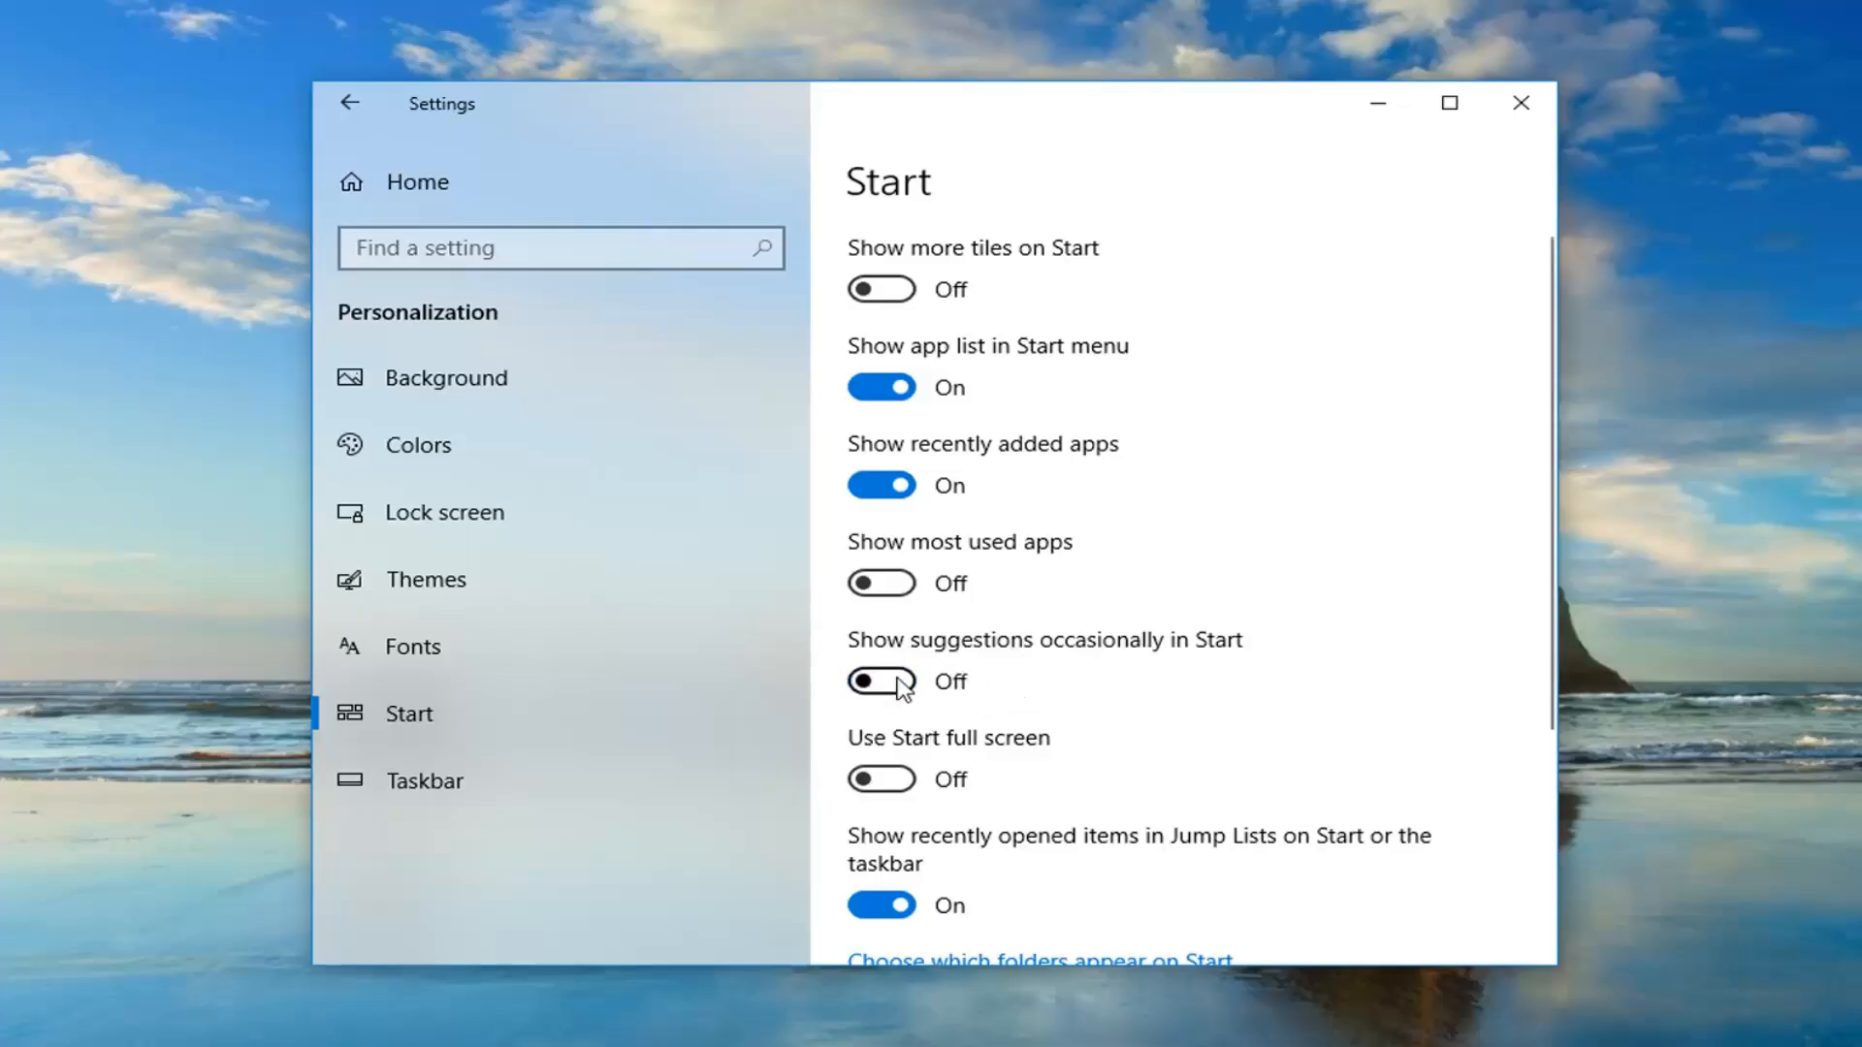
scroll(down, 3)
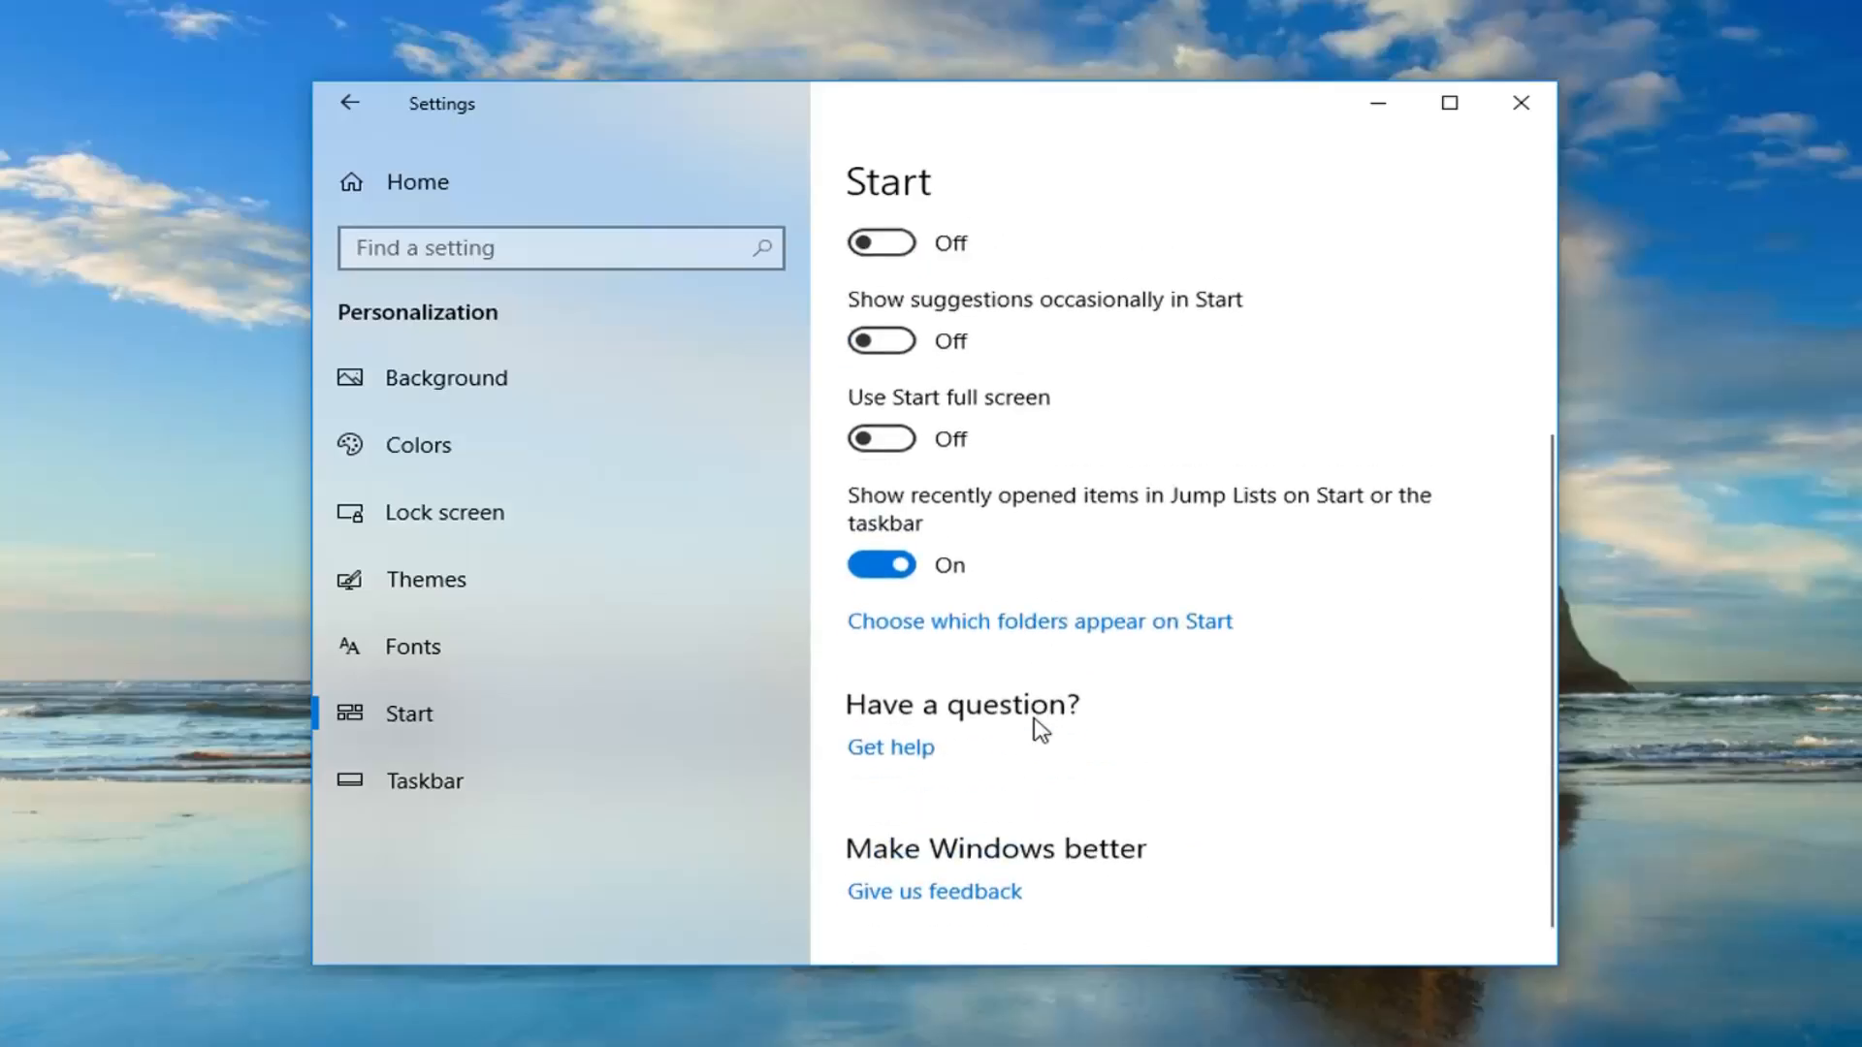
scroll(up, 3)
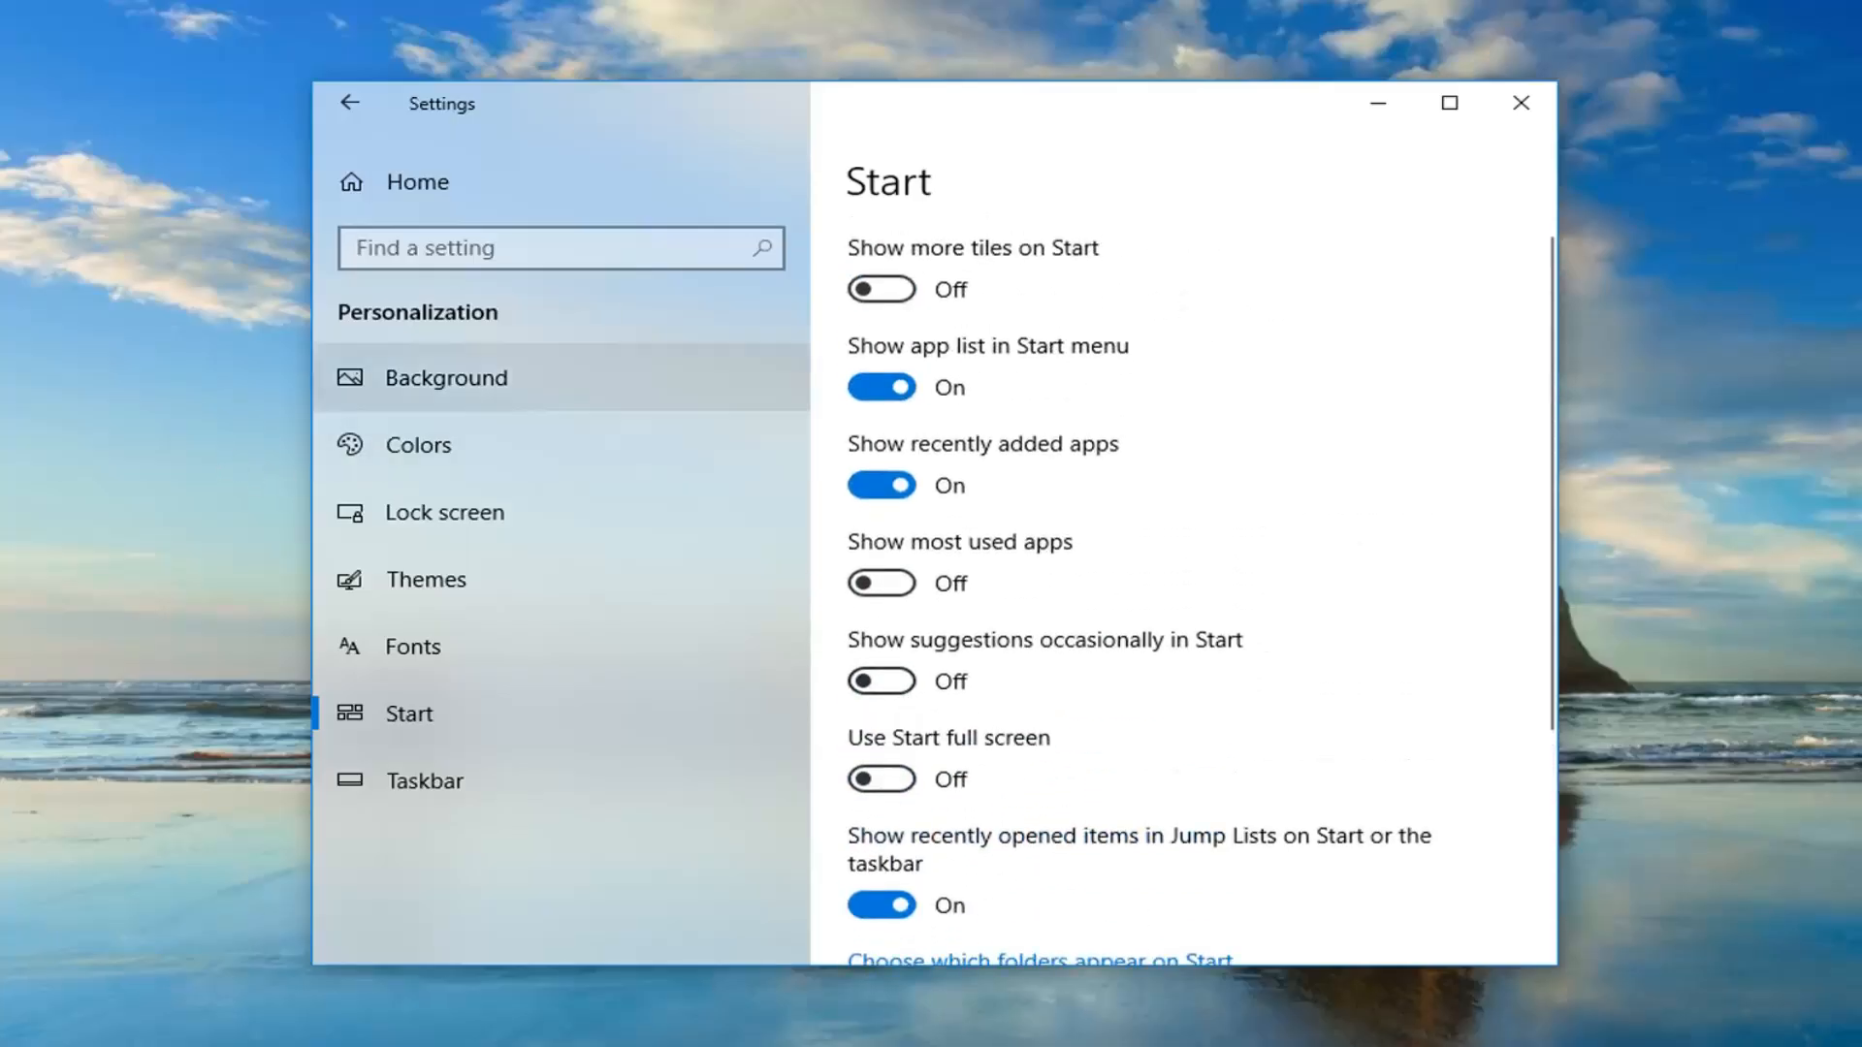
Step: Turn off 'Get tips, tricks, and suggestions' under System > Notifications & actions
click(351, 103)
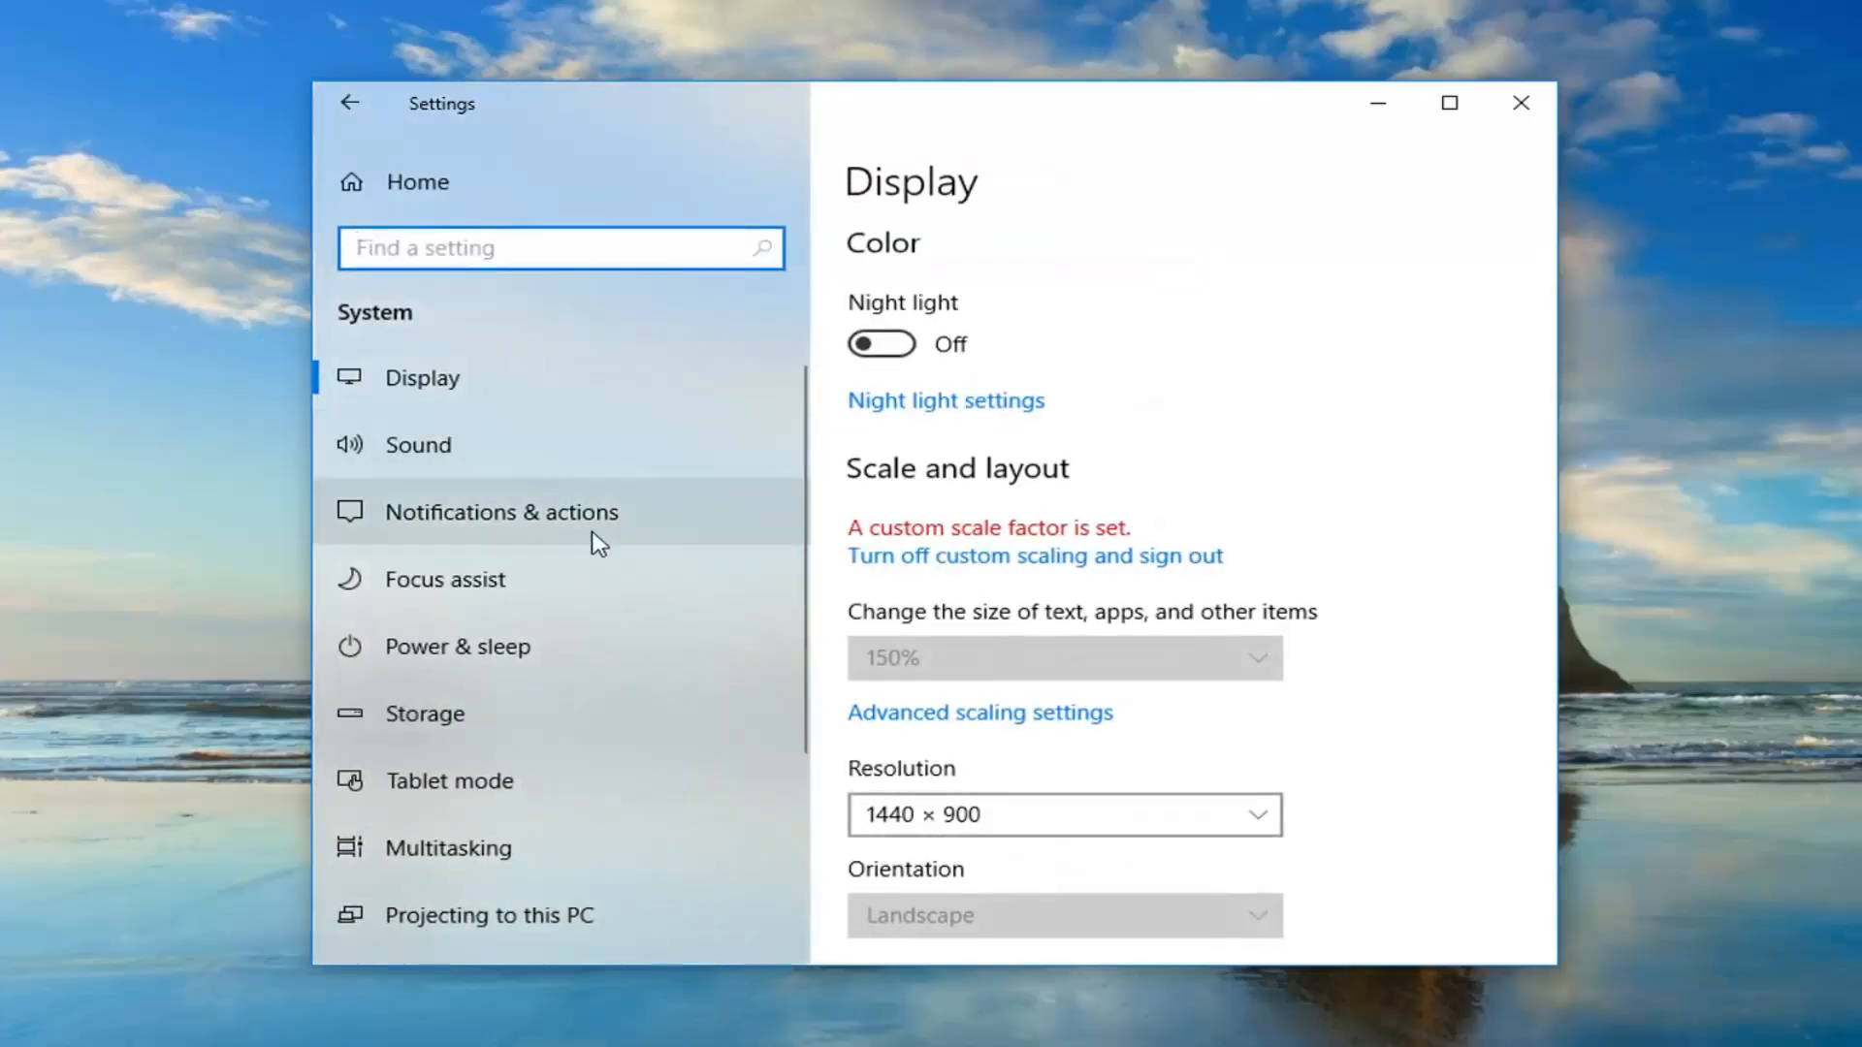
click(501, 512)
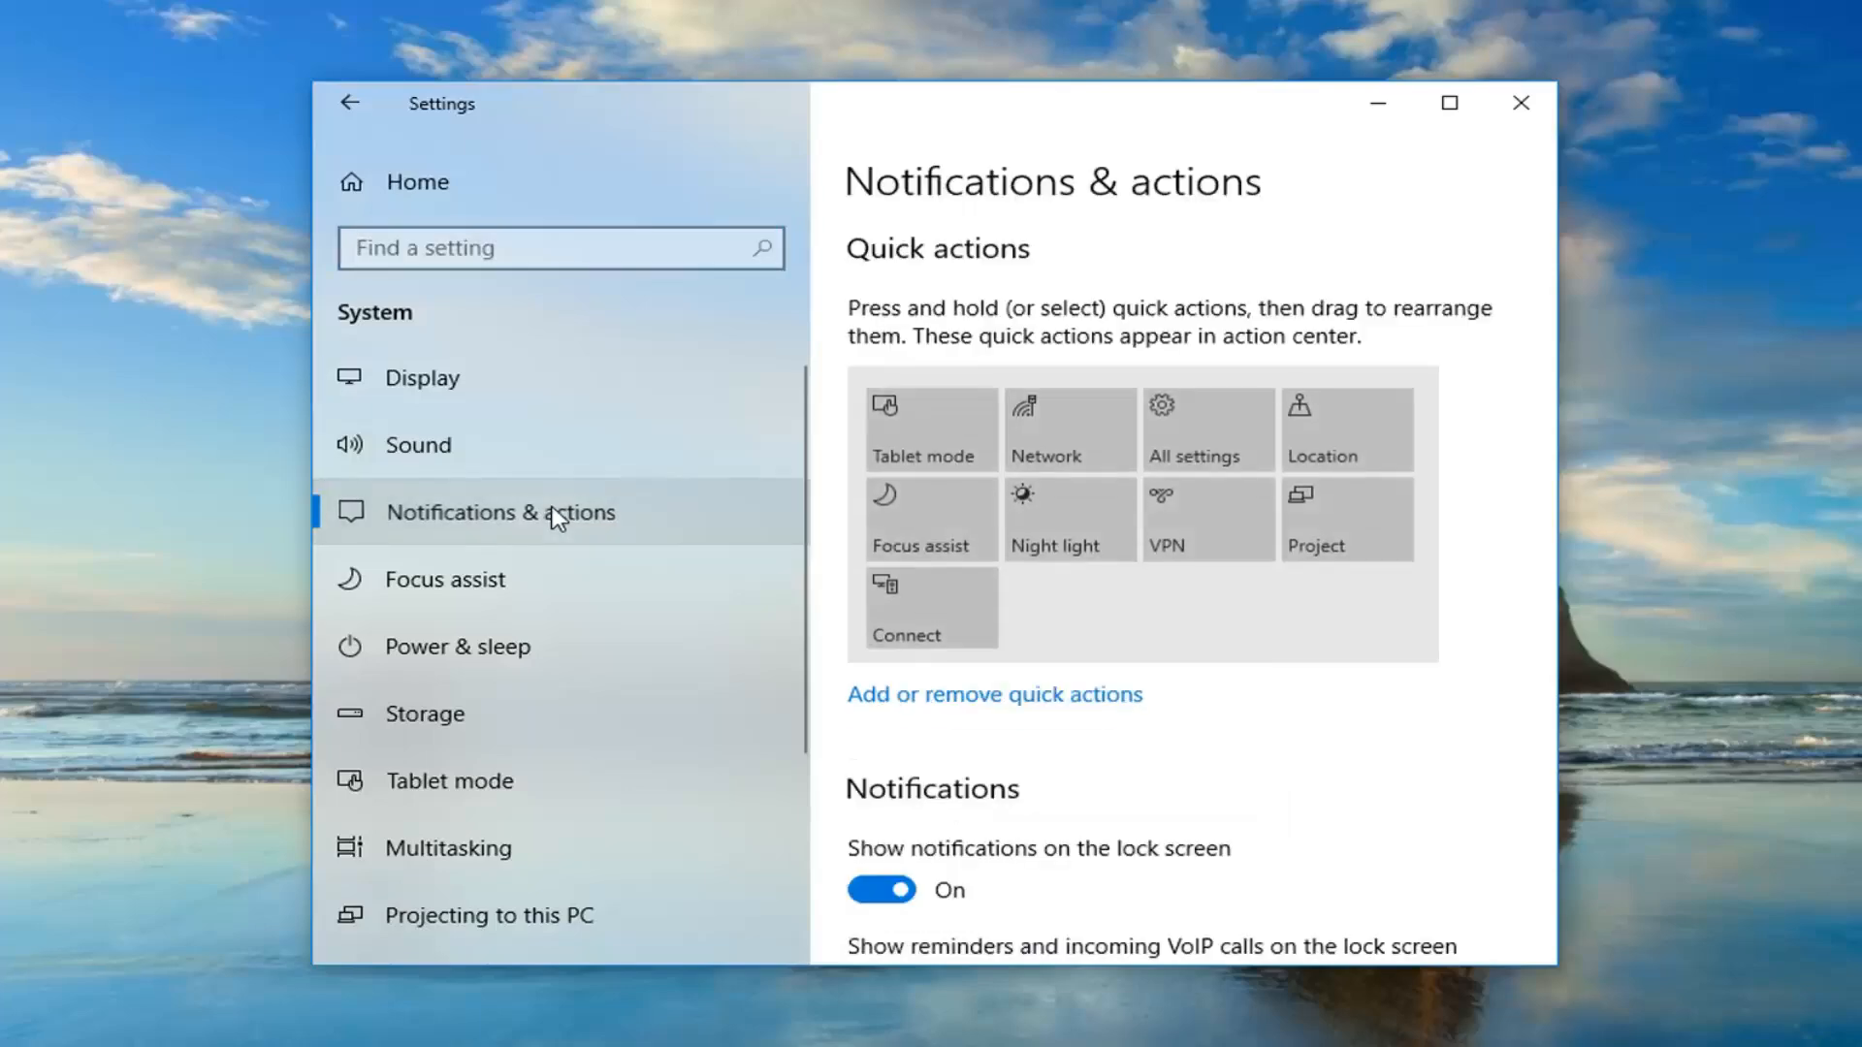
scroll(down, 3)
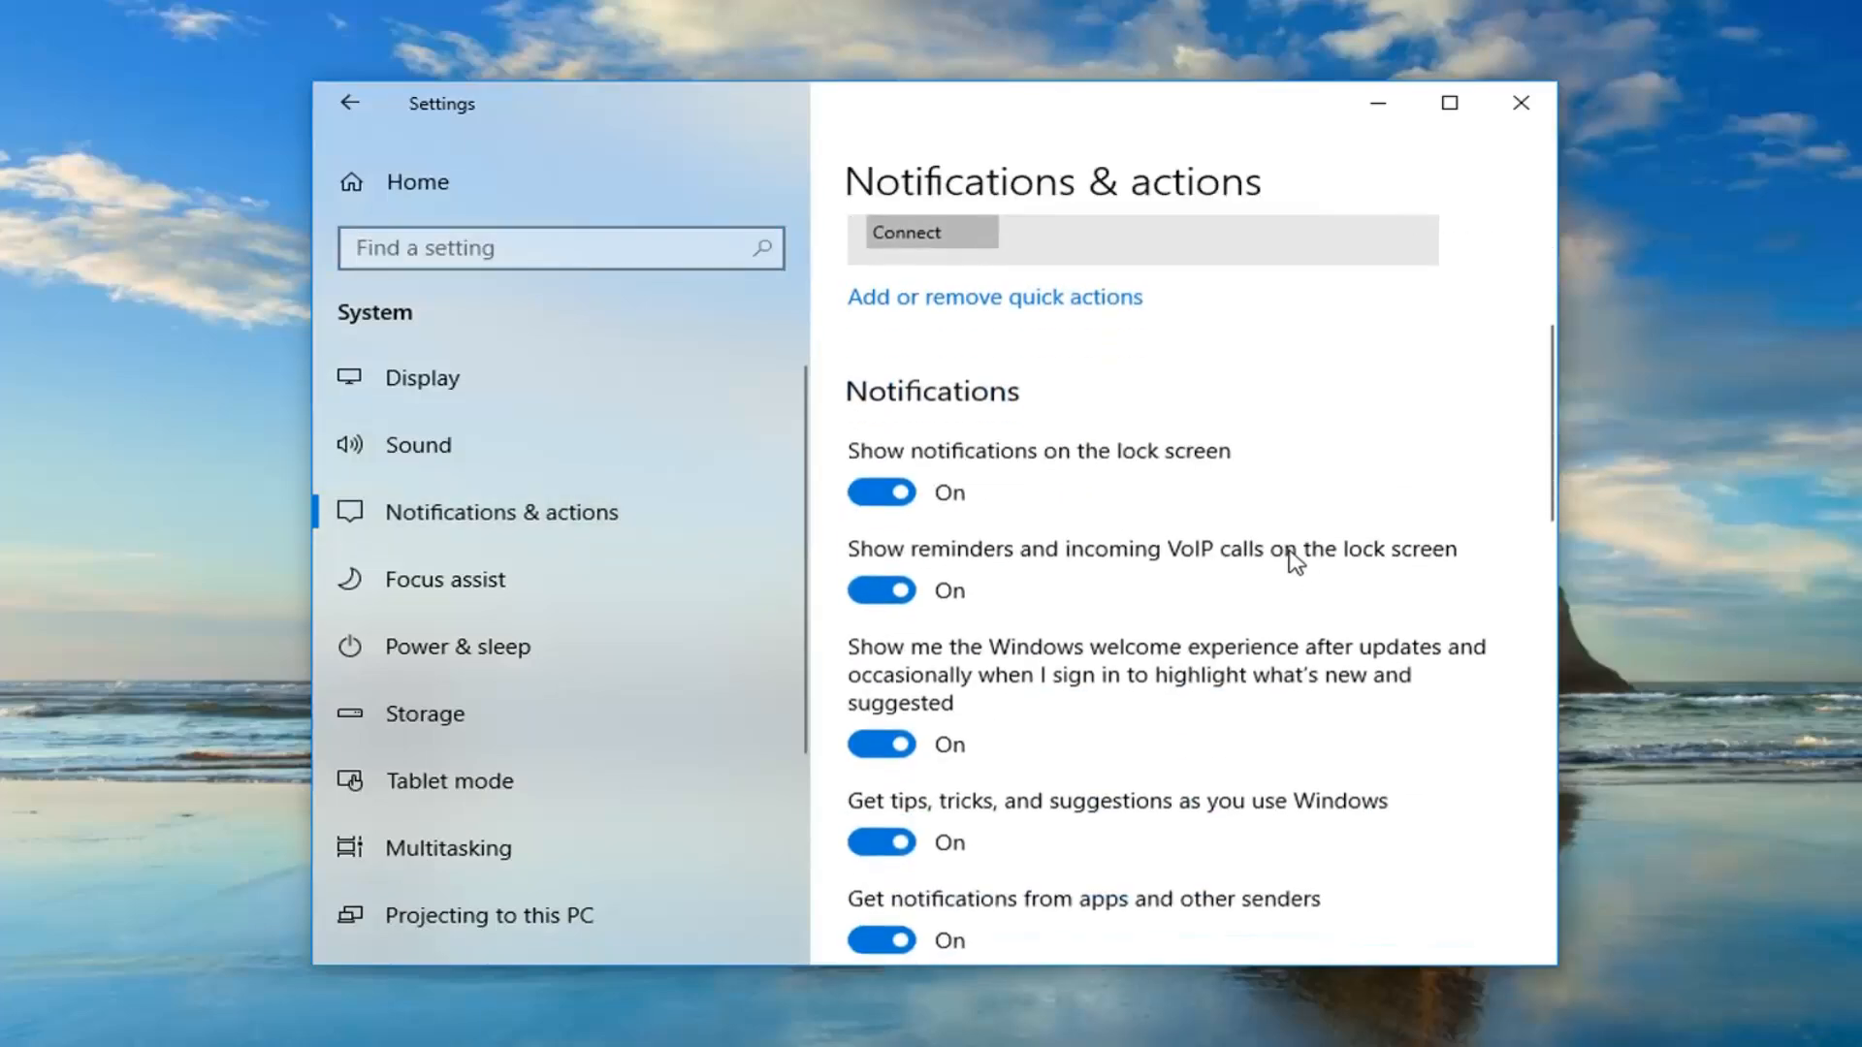
scroll(down, 3)
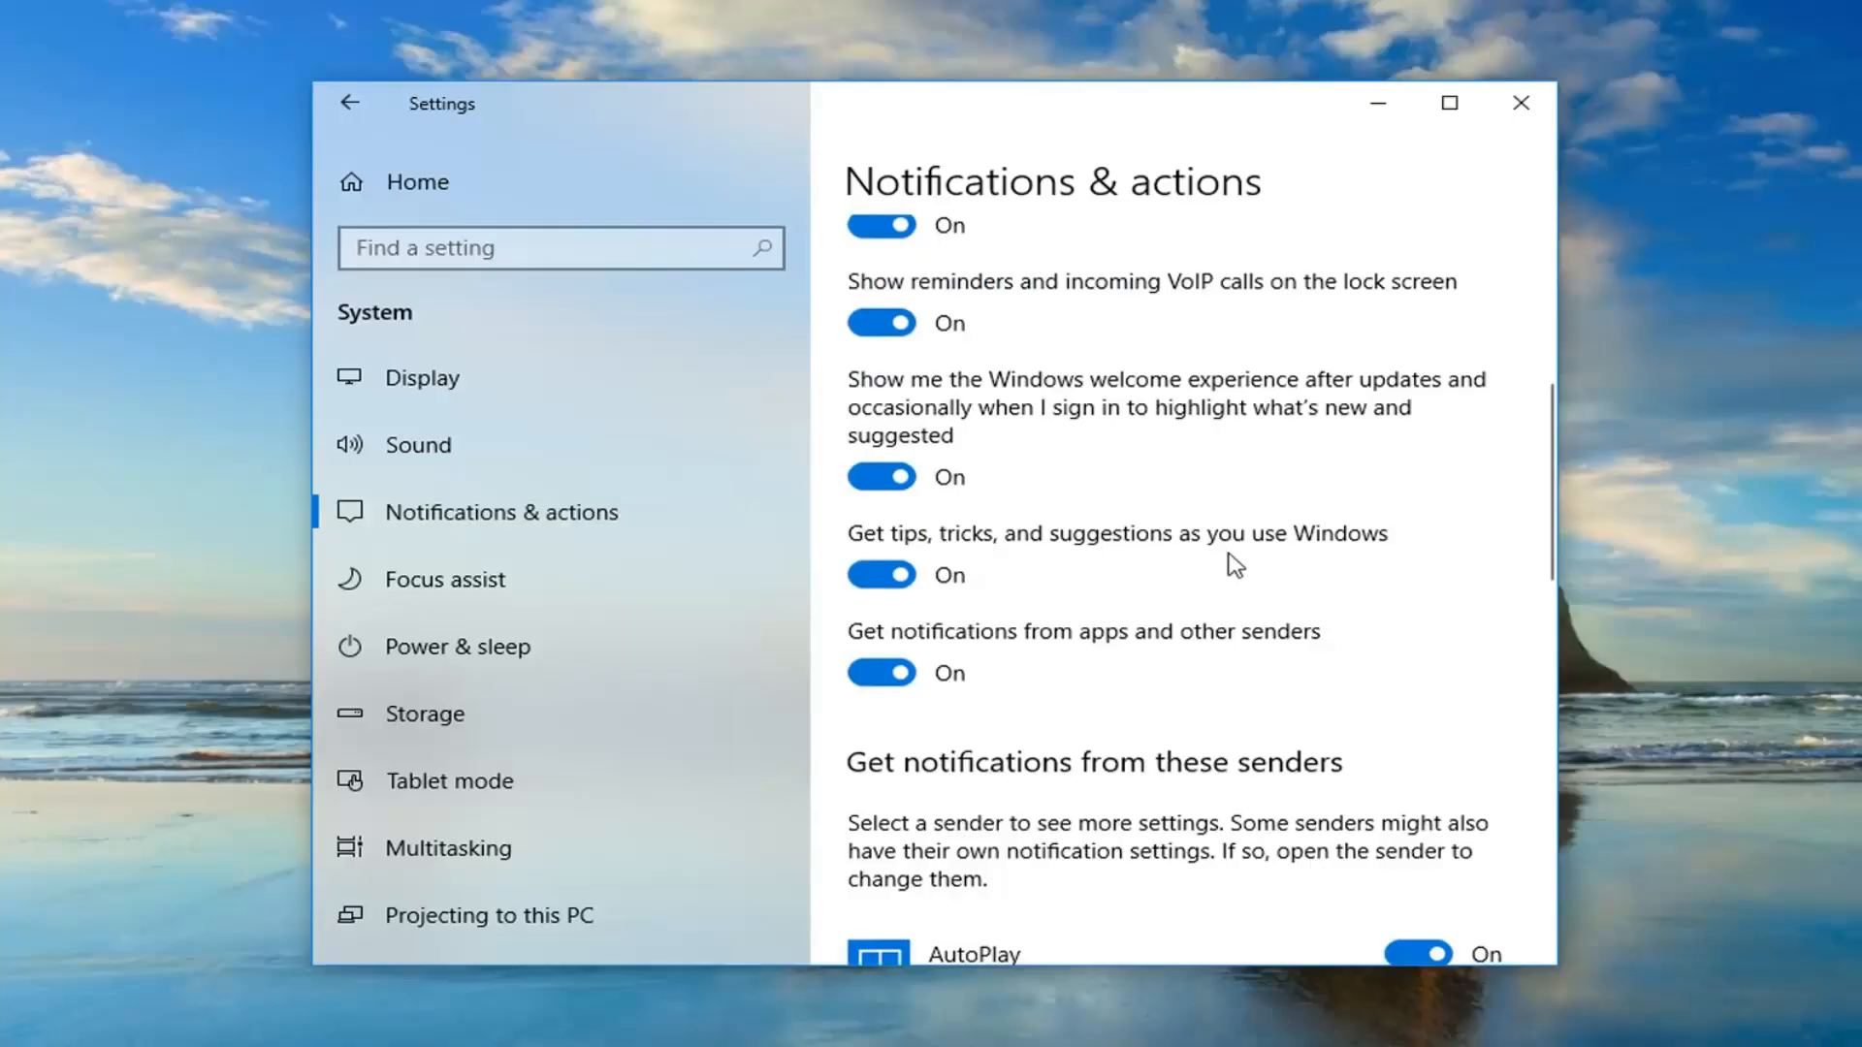
click(880, 574)
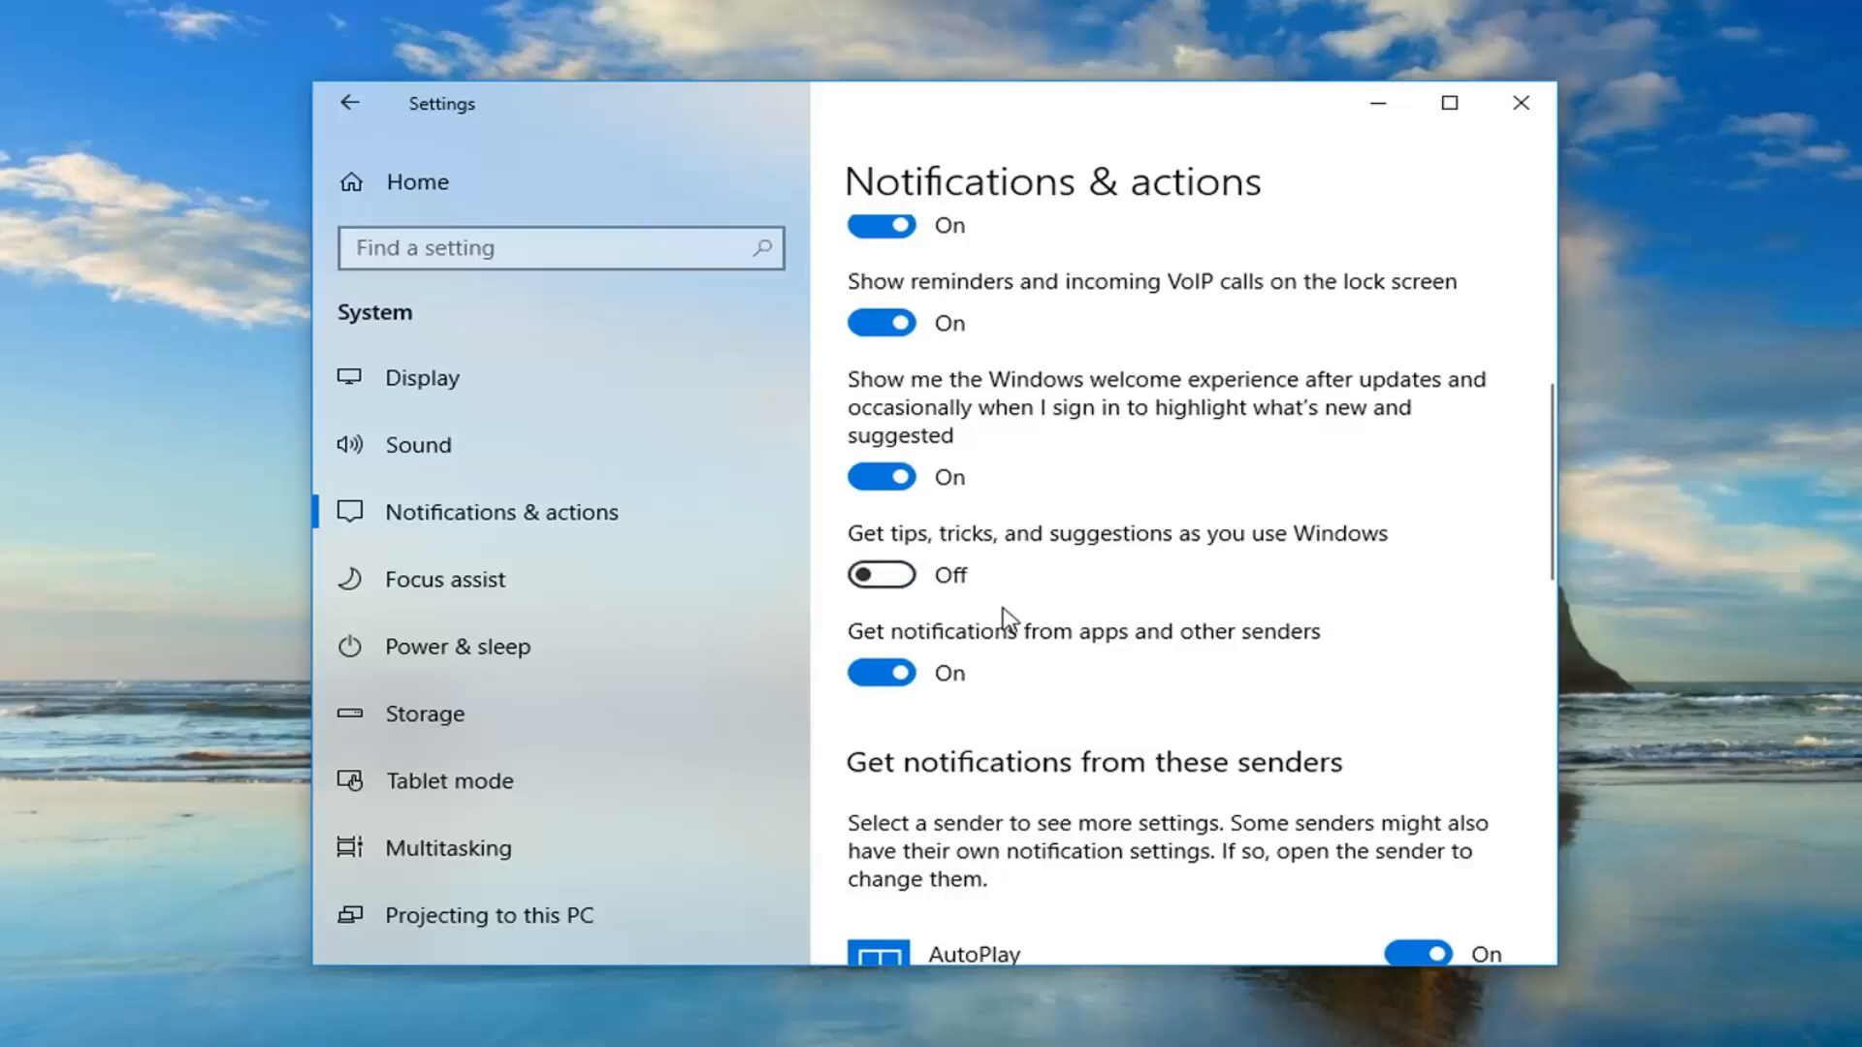
mouse_move(968, 409)
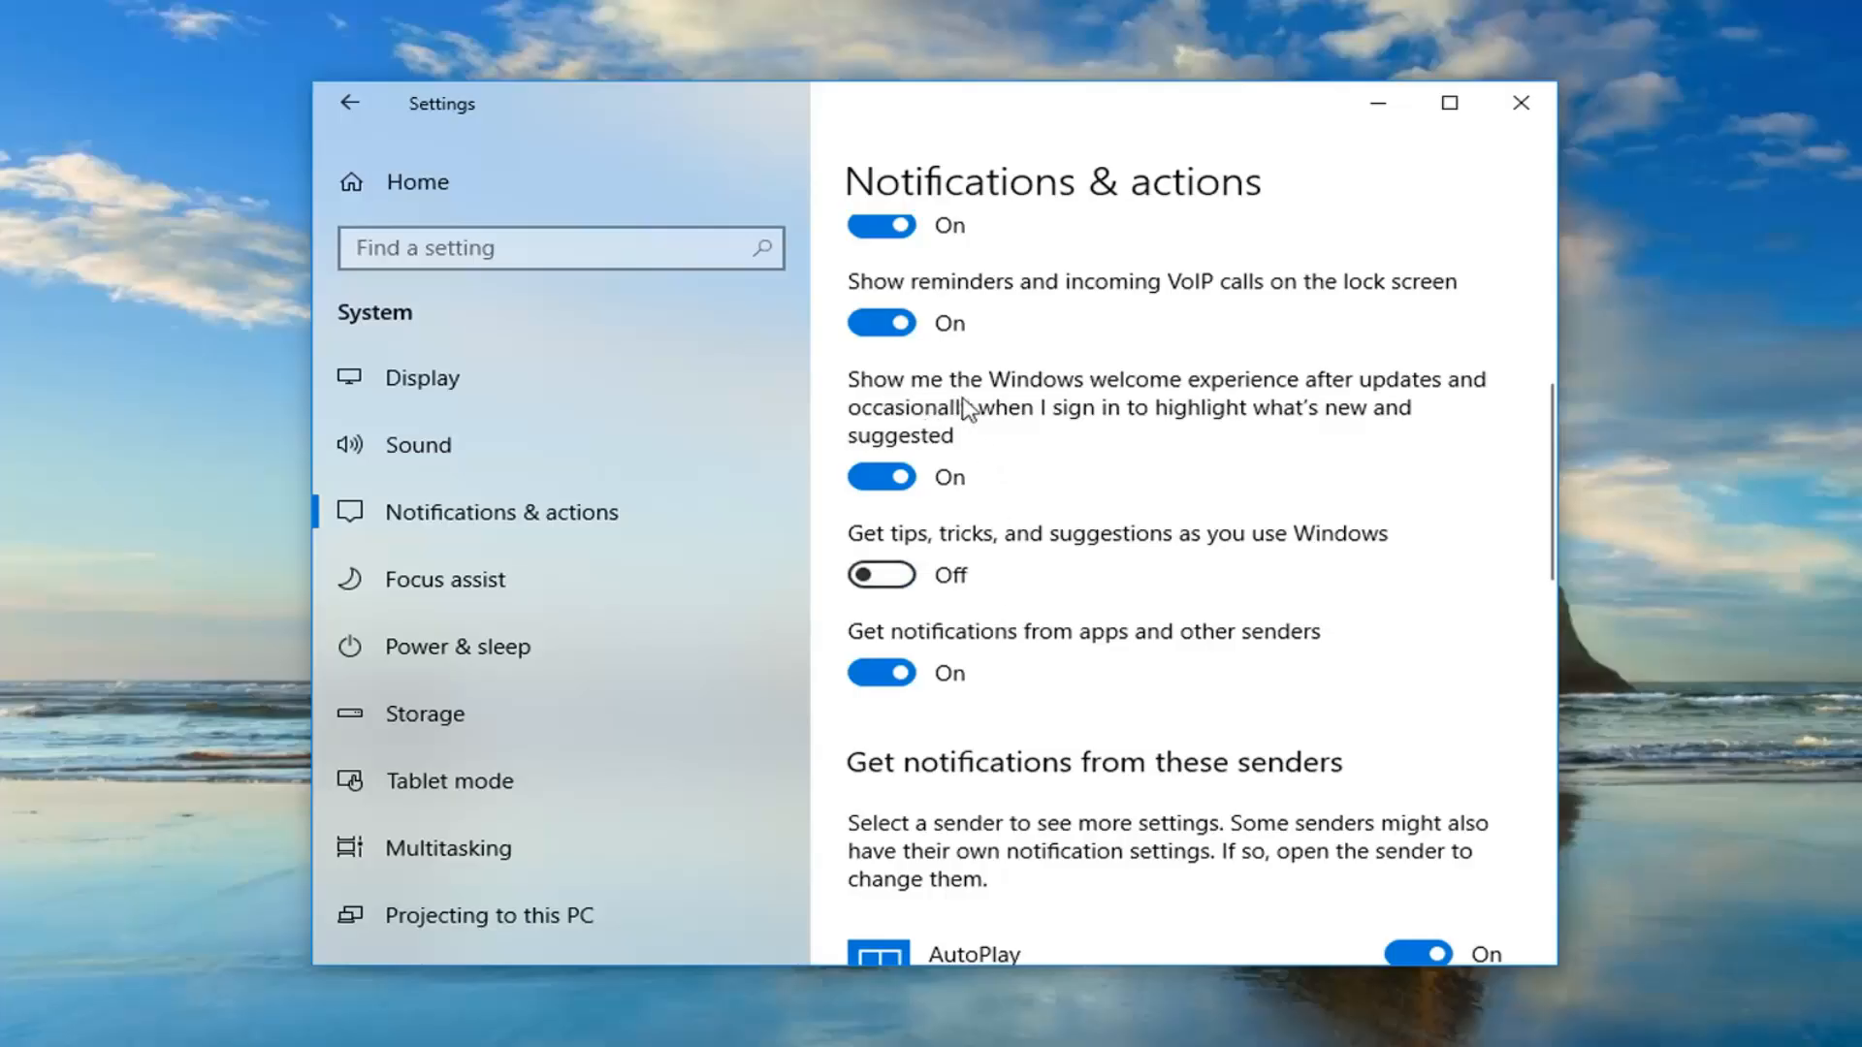
mouse_move(1008, 421)
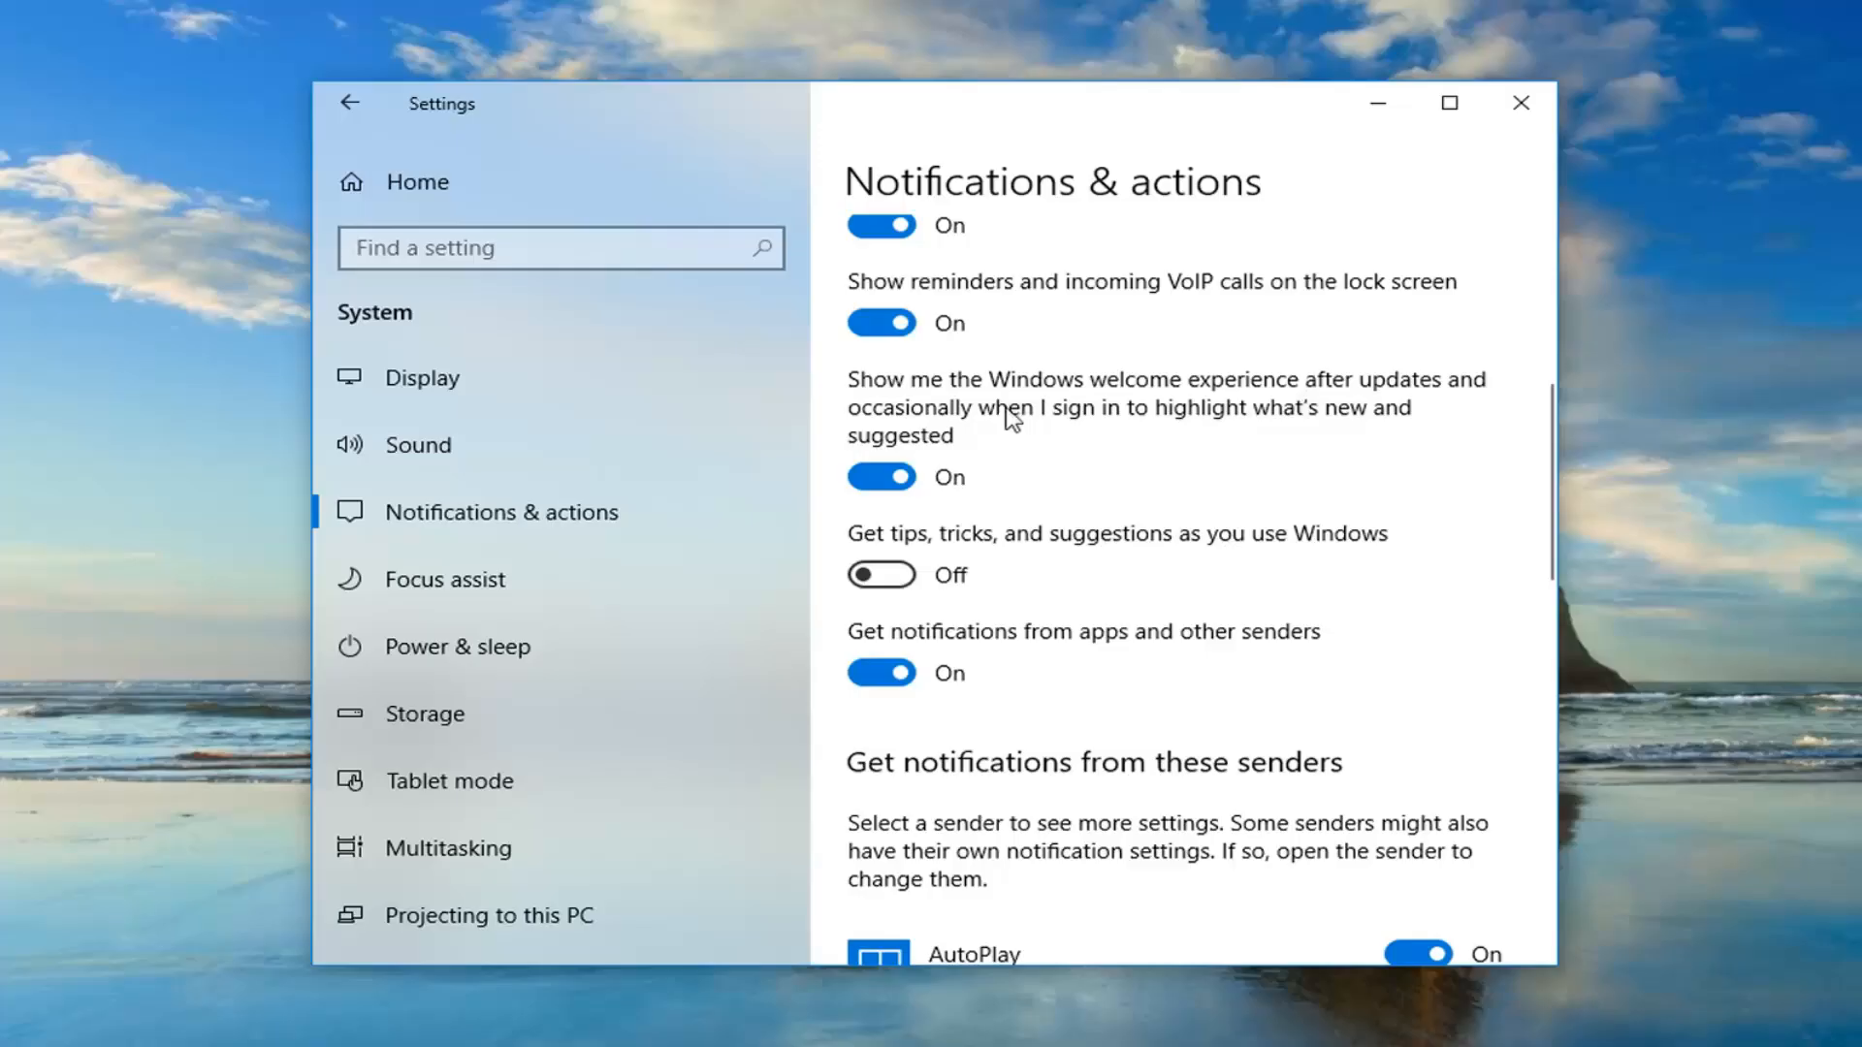
mouse_move(1247, 441)
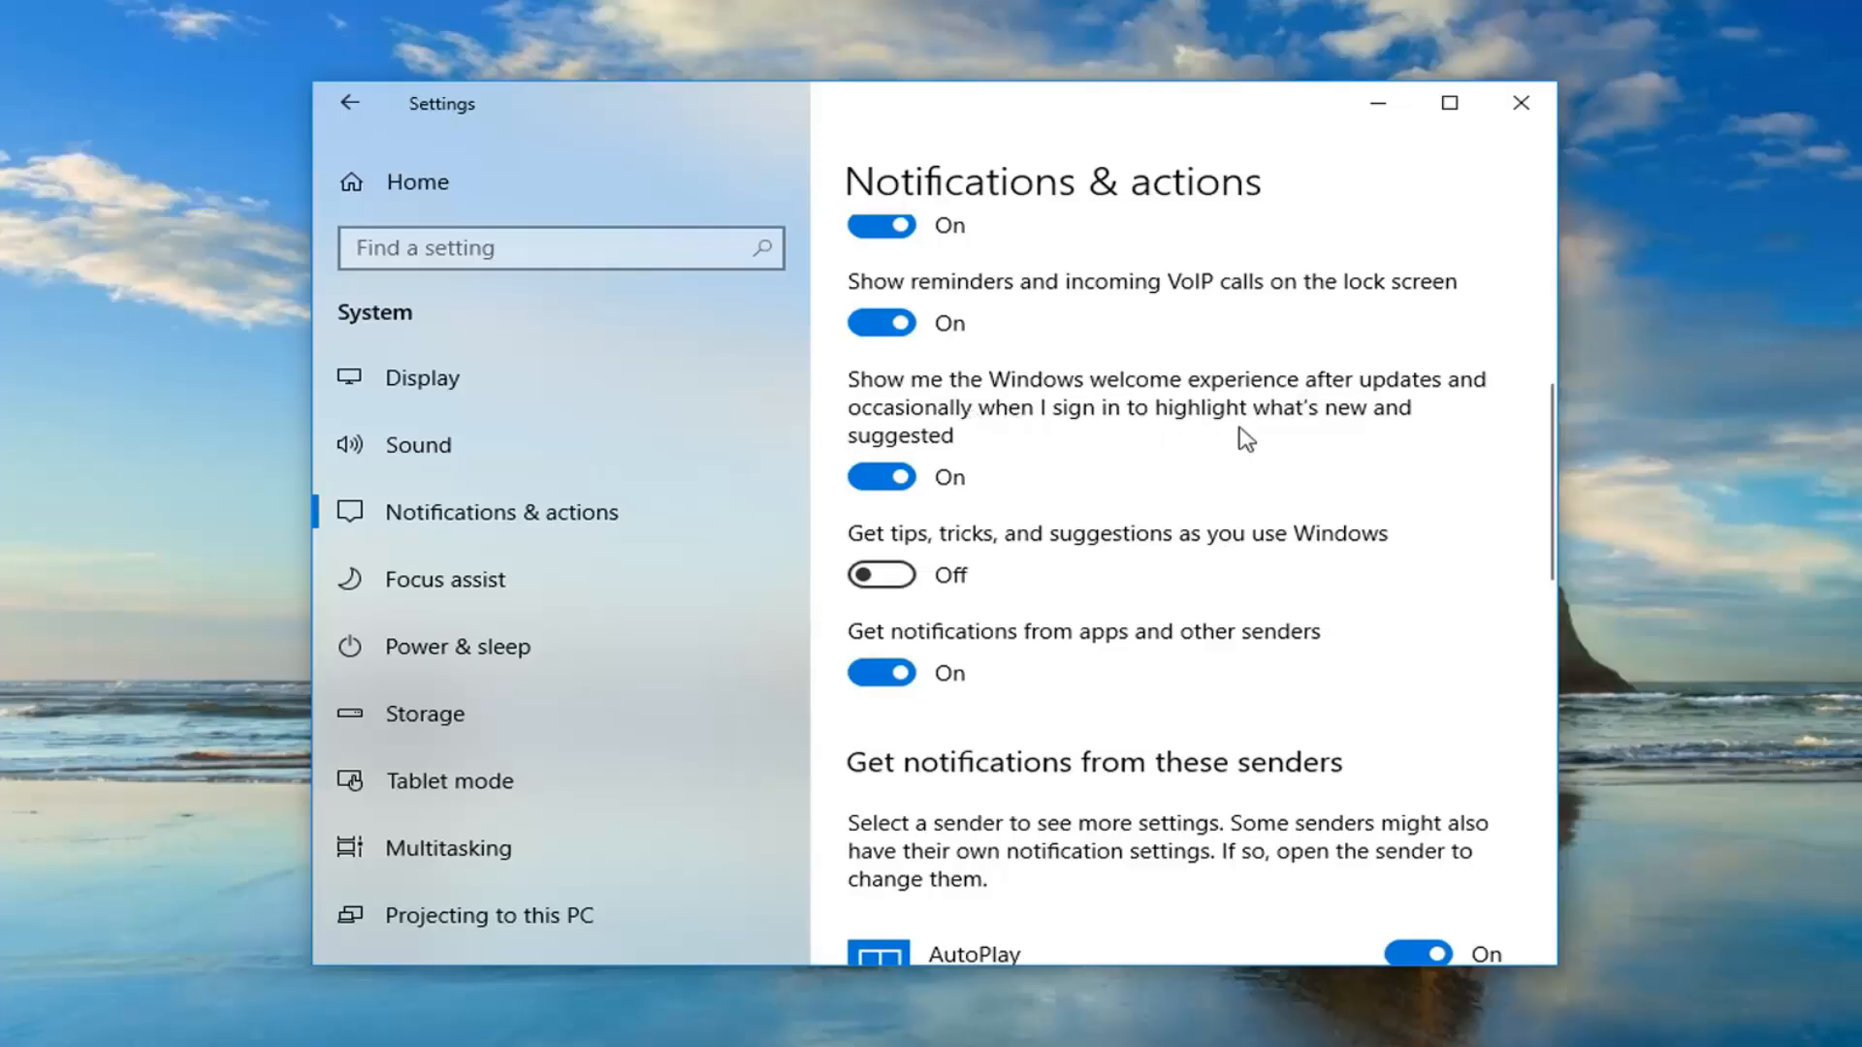
Step: Turn off the Windows welcome experience notification and close Settings
click(880, 477)
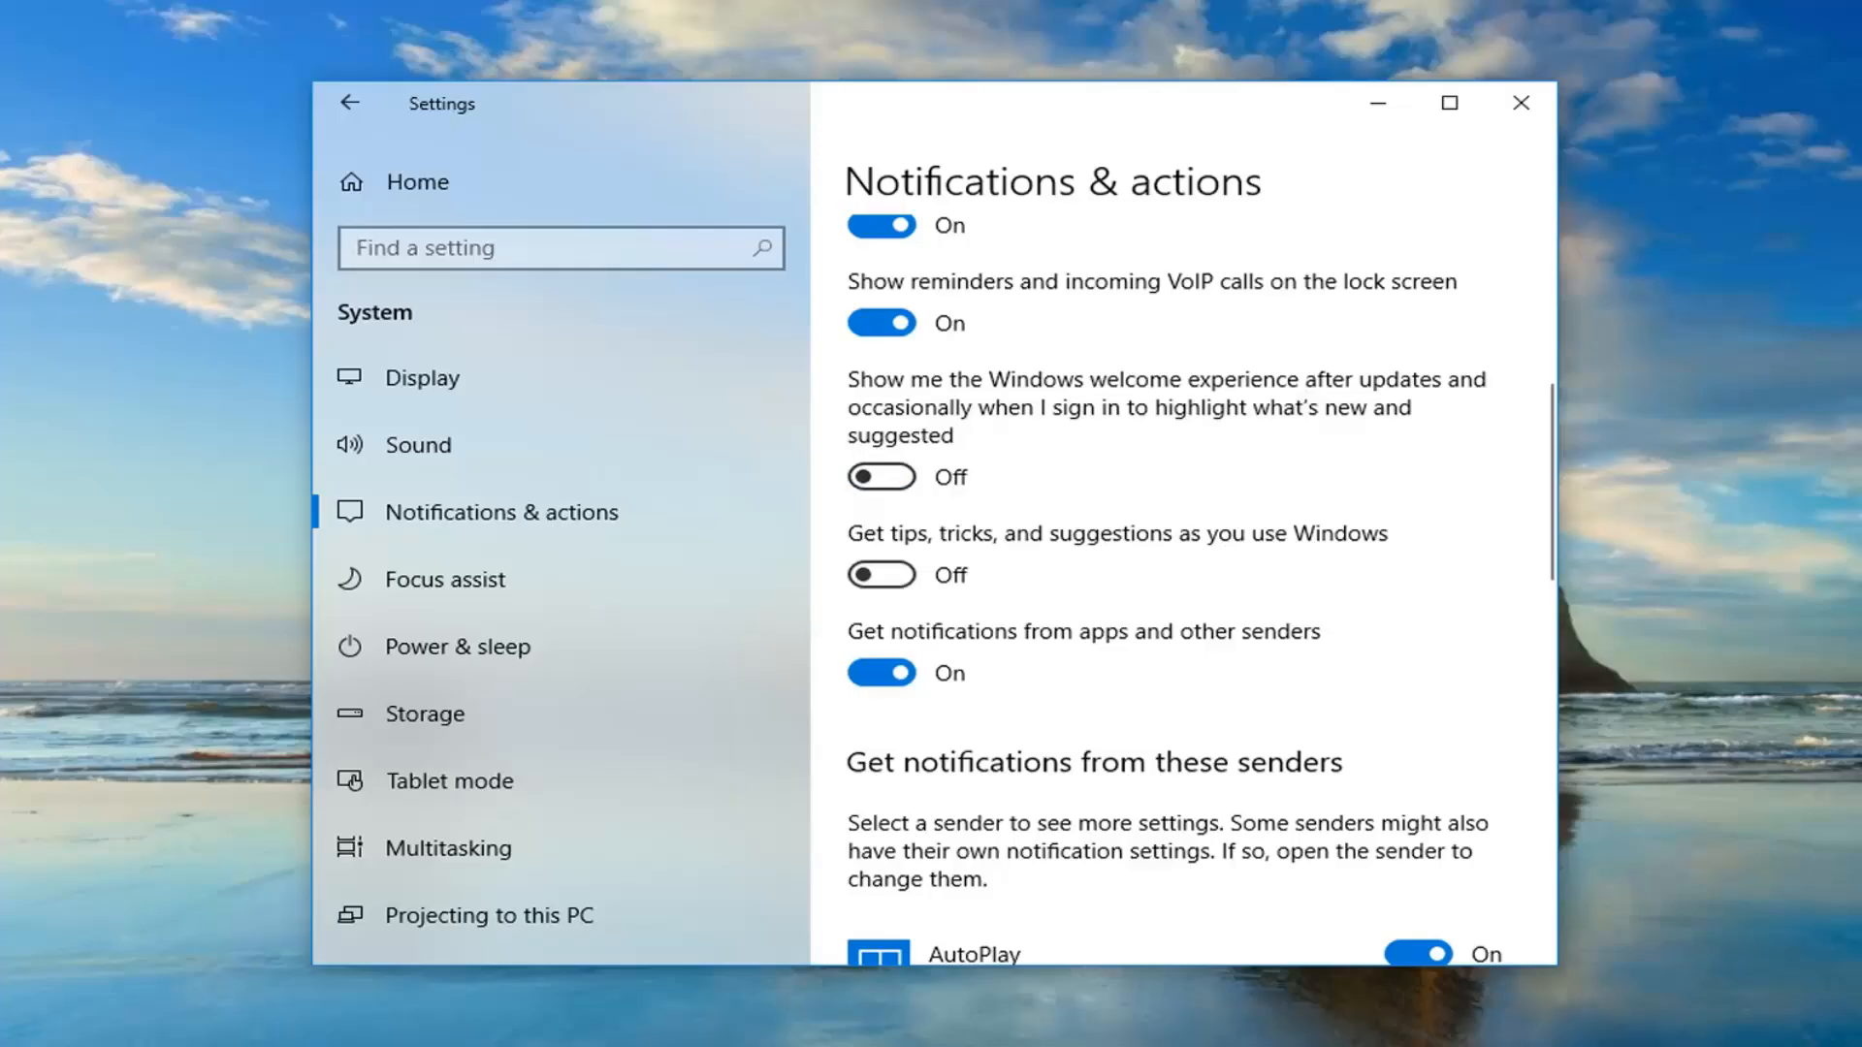
mouse_move(1187, 461)
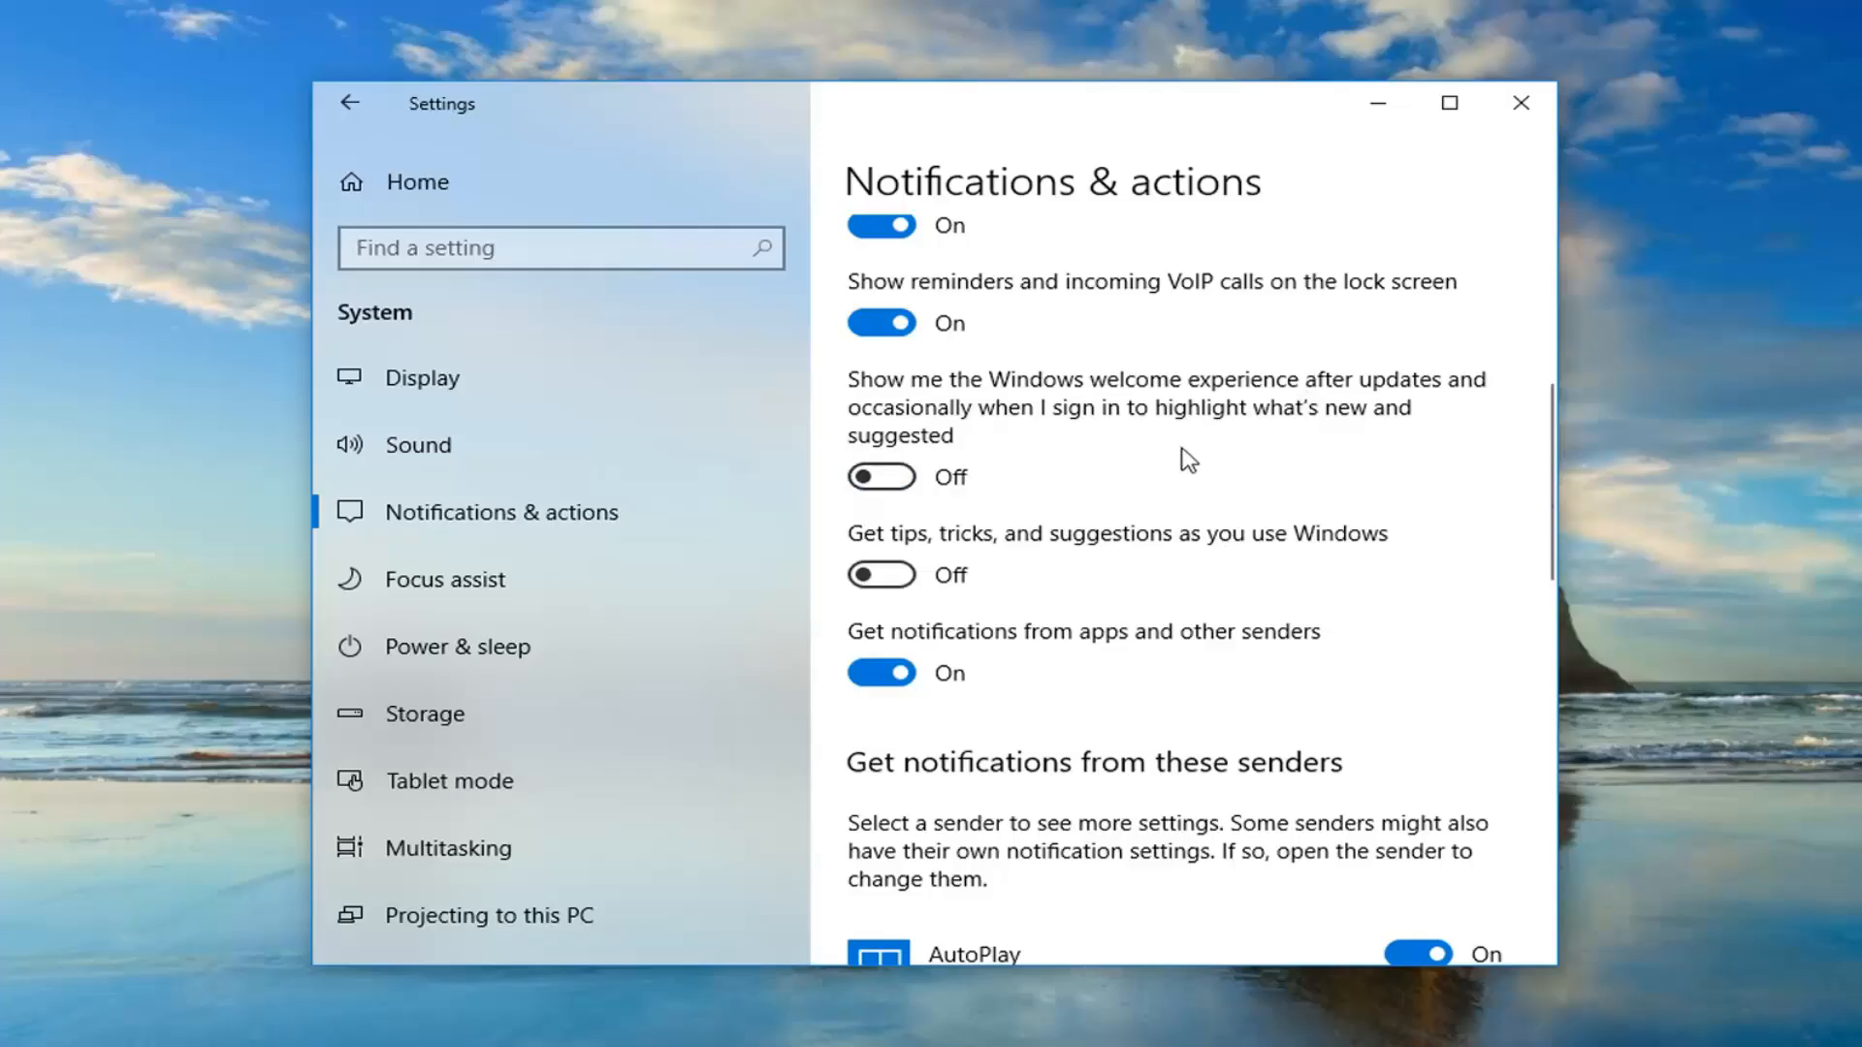
mouse_move(1520, 102)
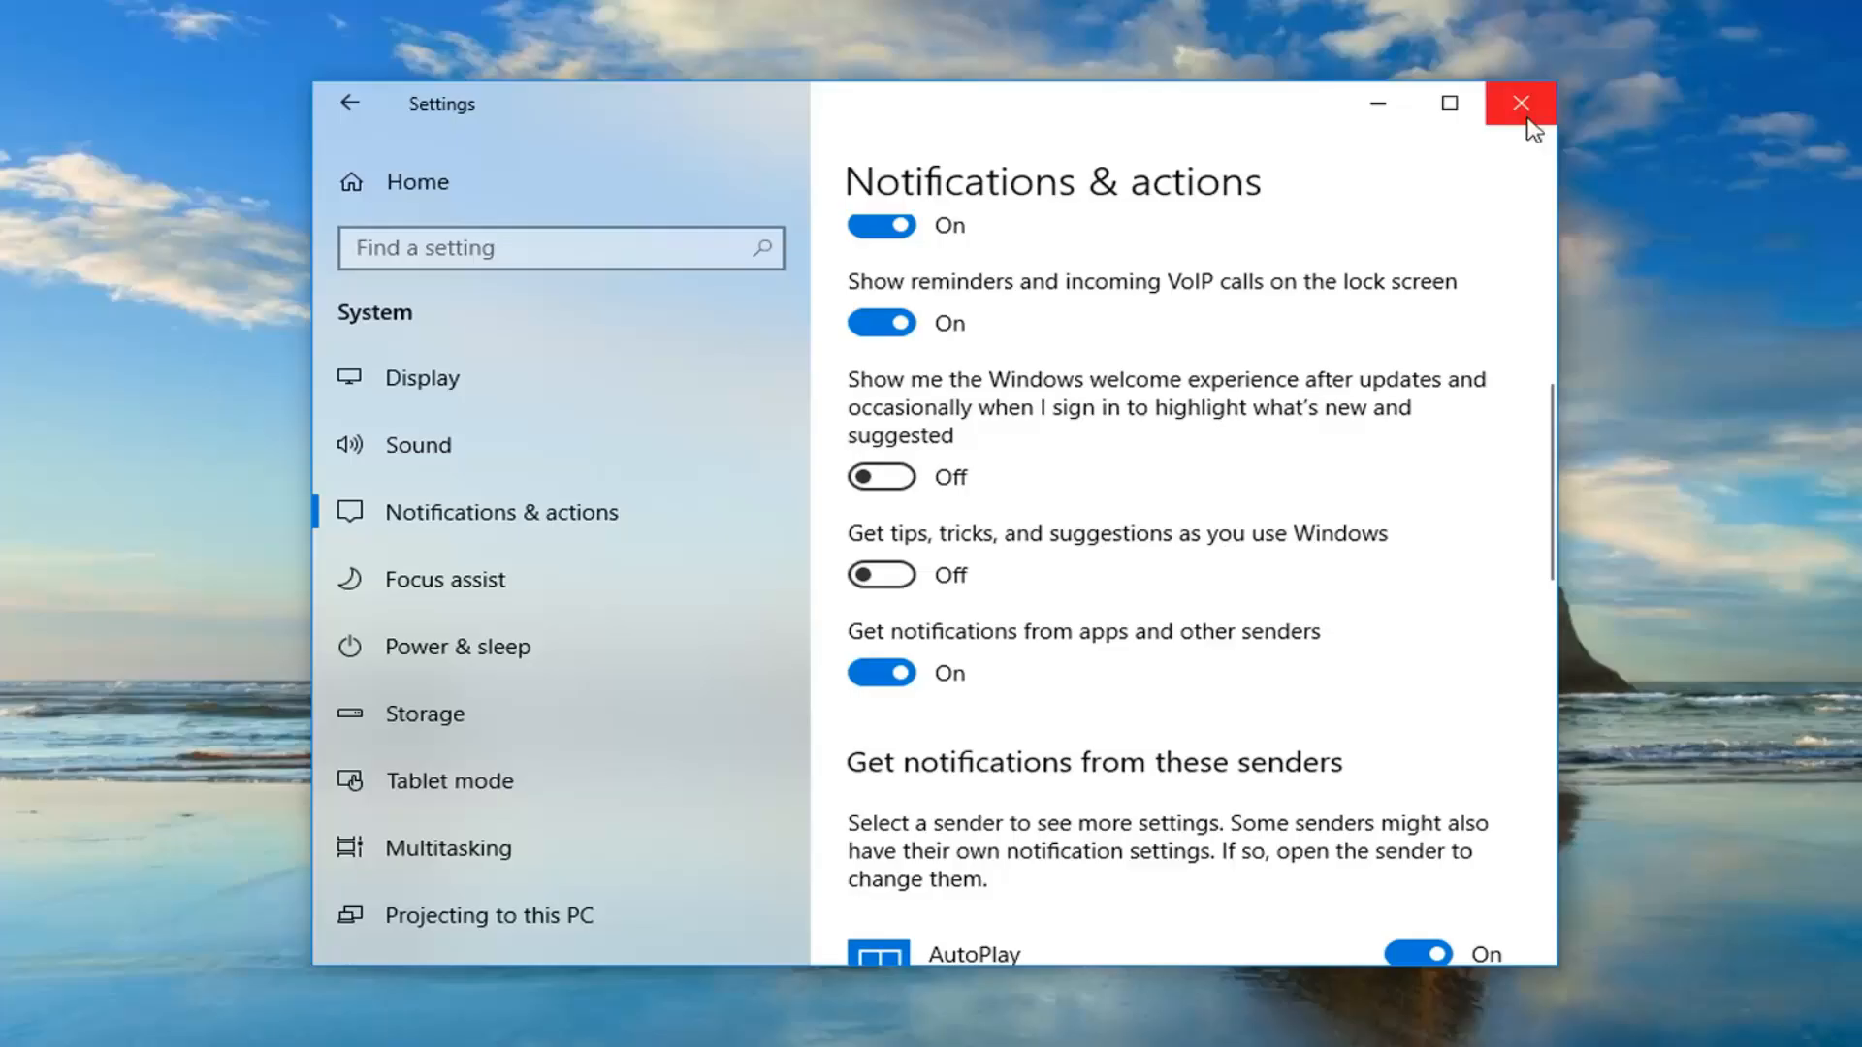
click(1520, 103)
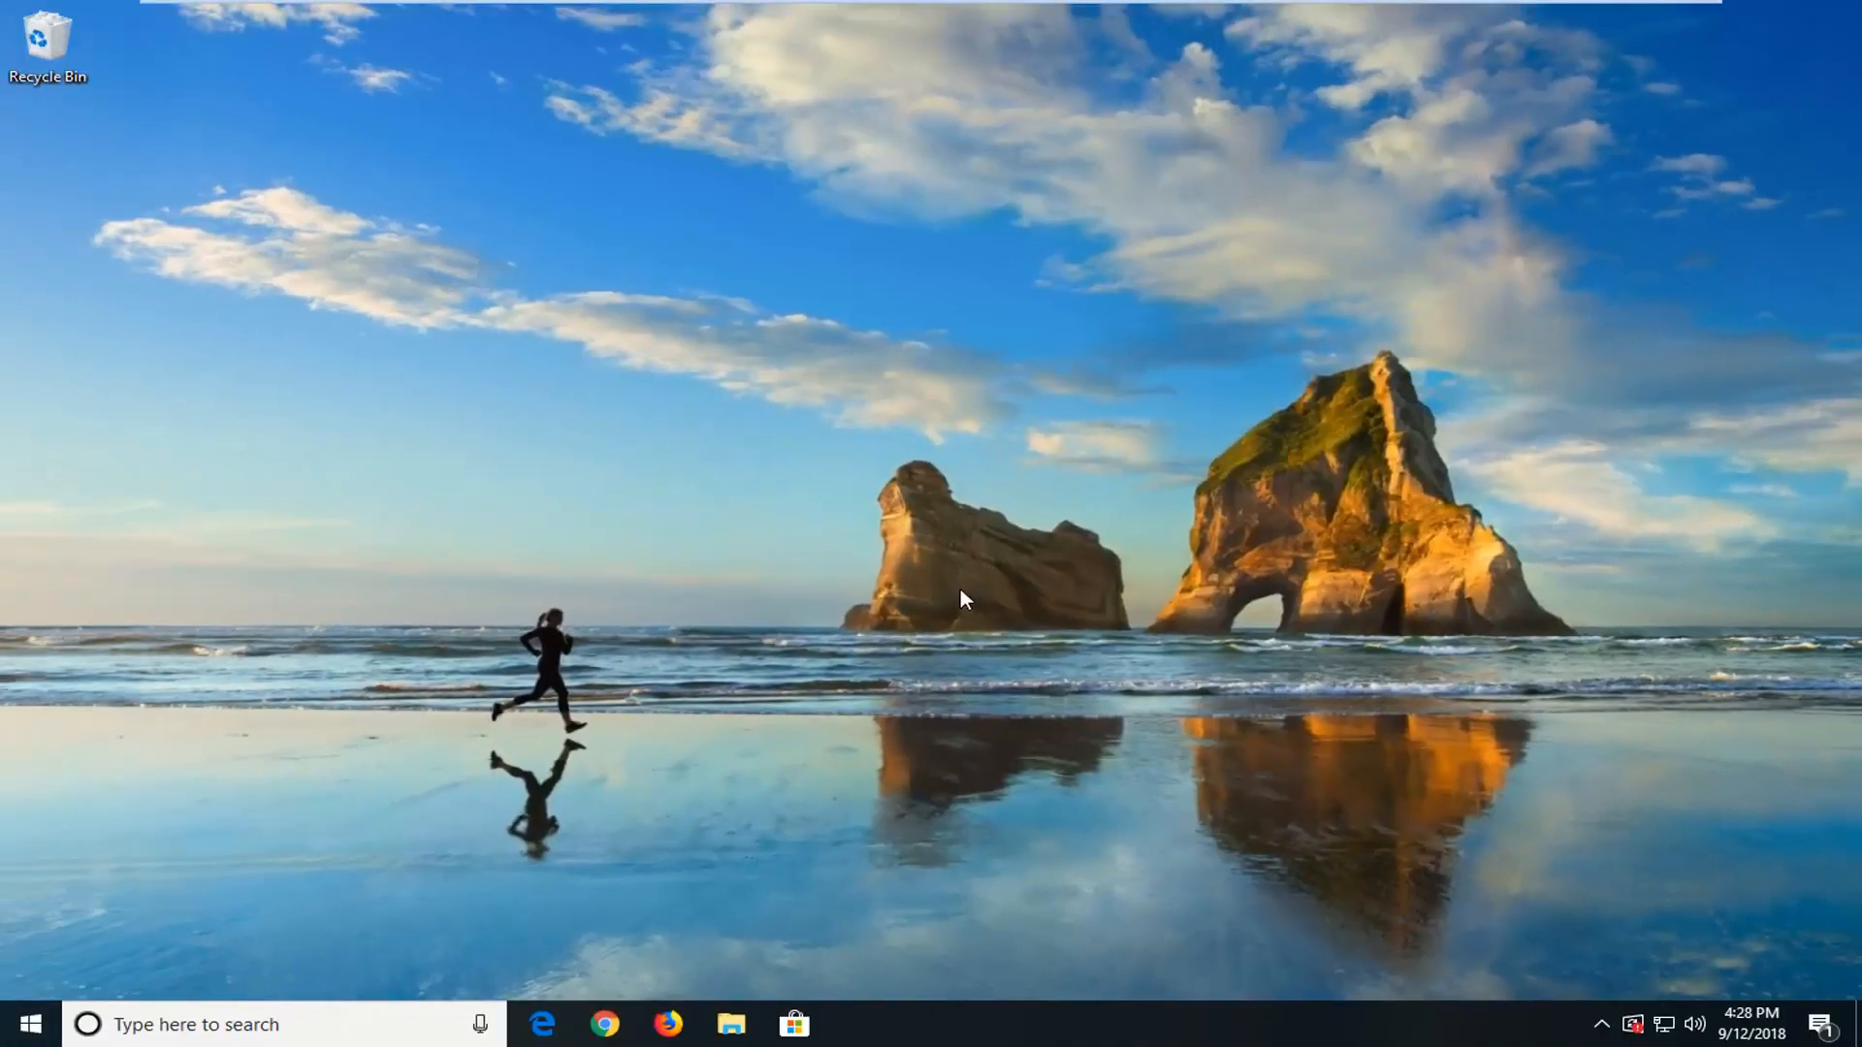